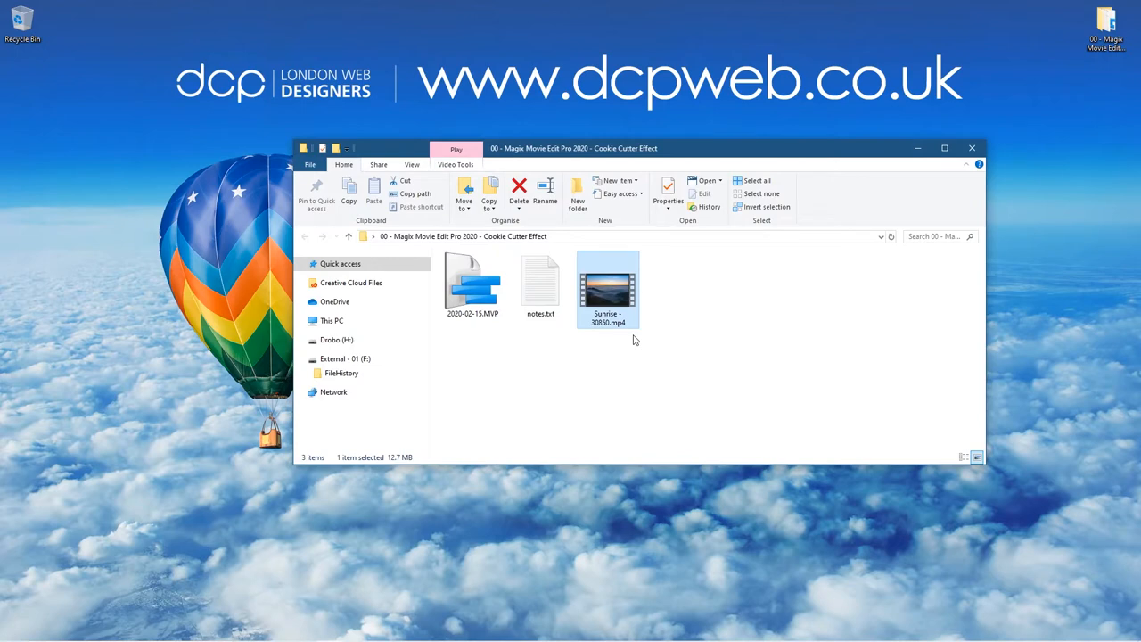
mouse_move(770, 485)
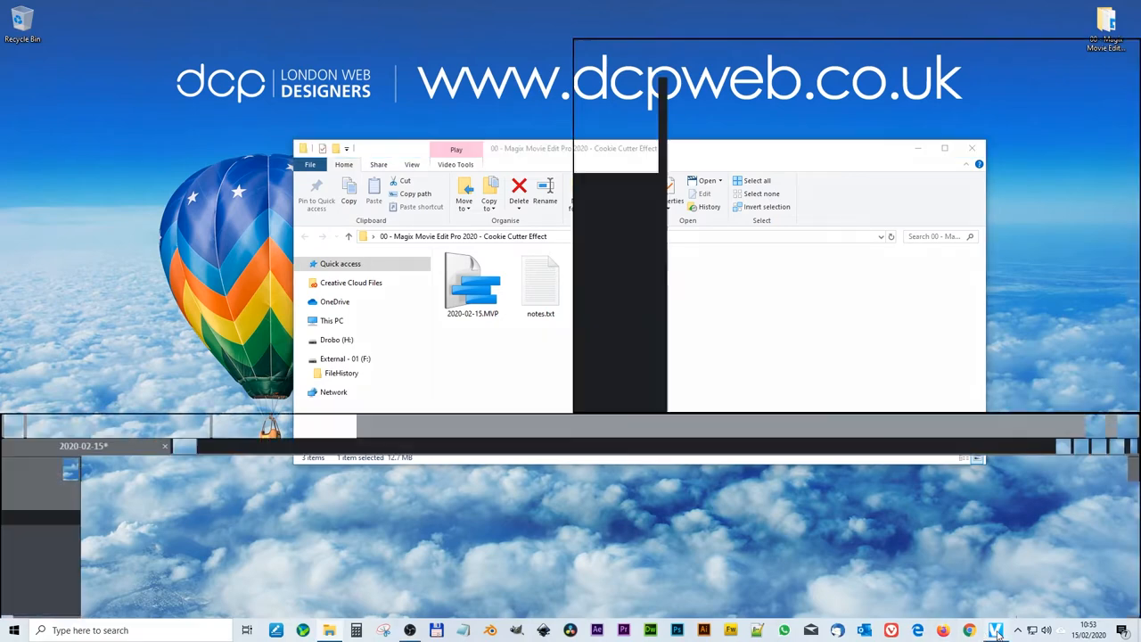
Move the playhead about ten seconds into the sunrise clip
left_click(995, 629)
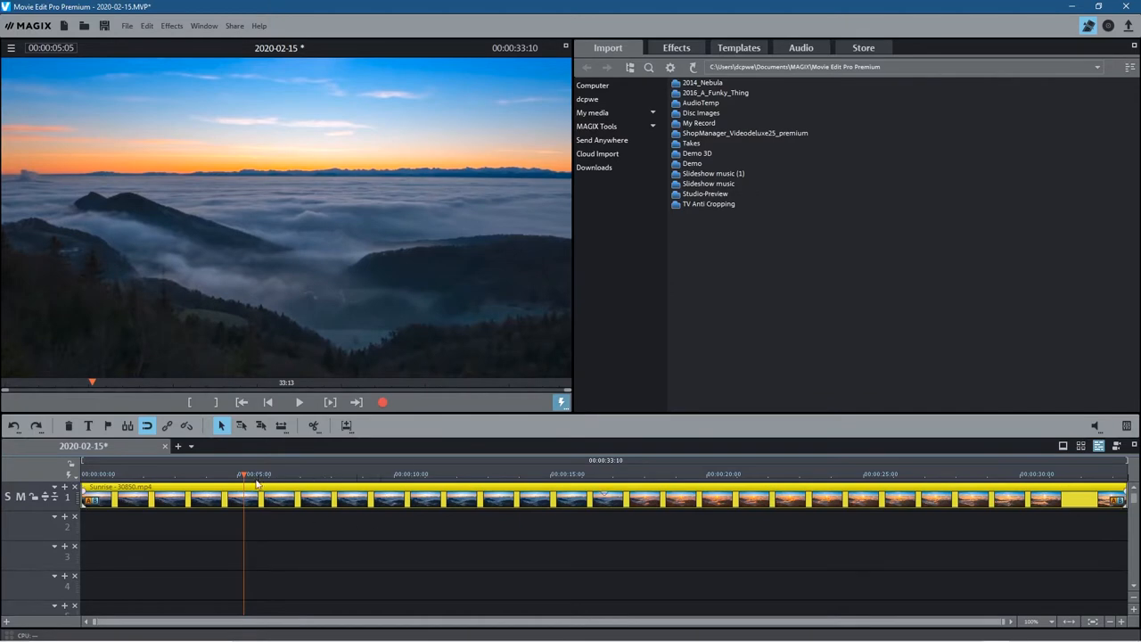
left_click(508, 474)
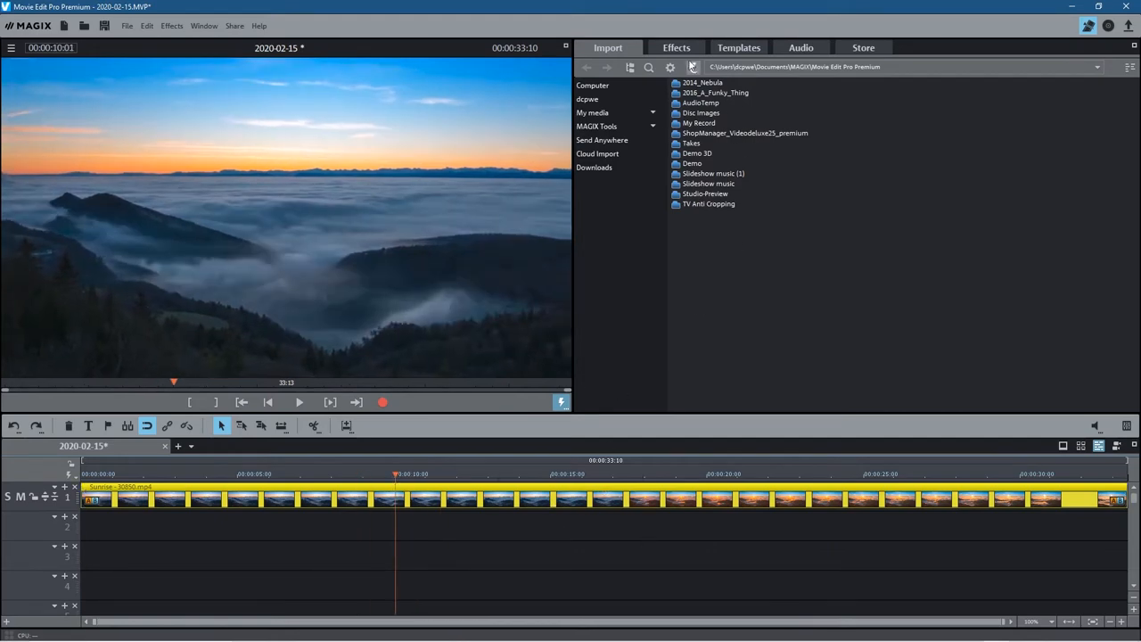
Apply the Cookie Cutter video effect to the sunrise clip, leaving a central circle
left_click(676, 46)
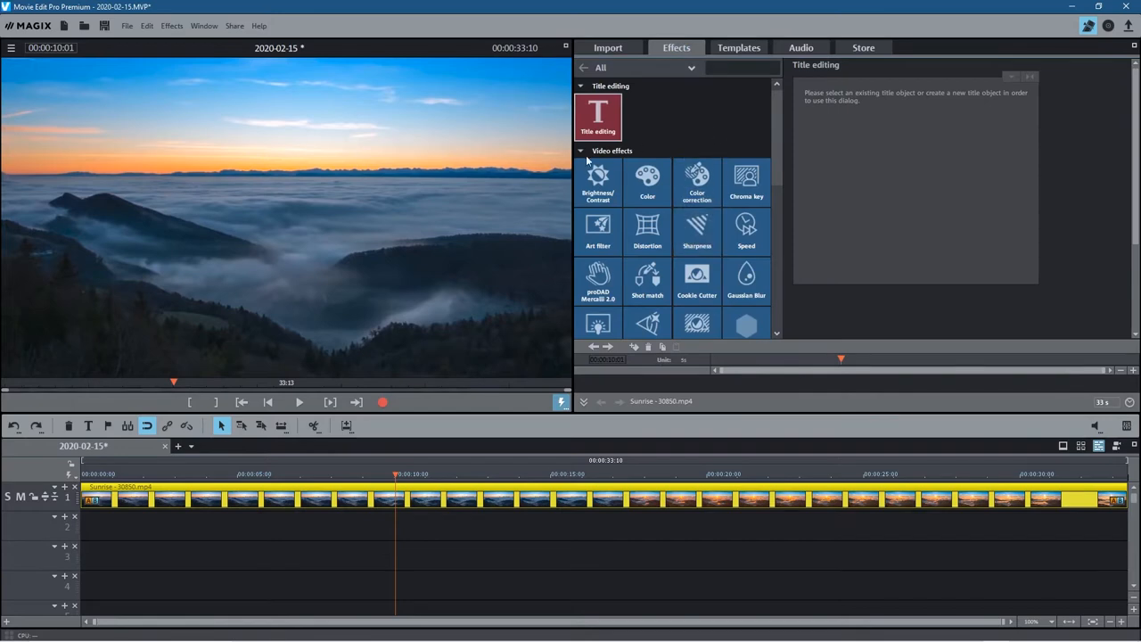
mouse_move(696, 282)
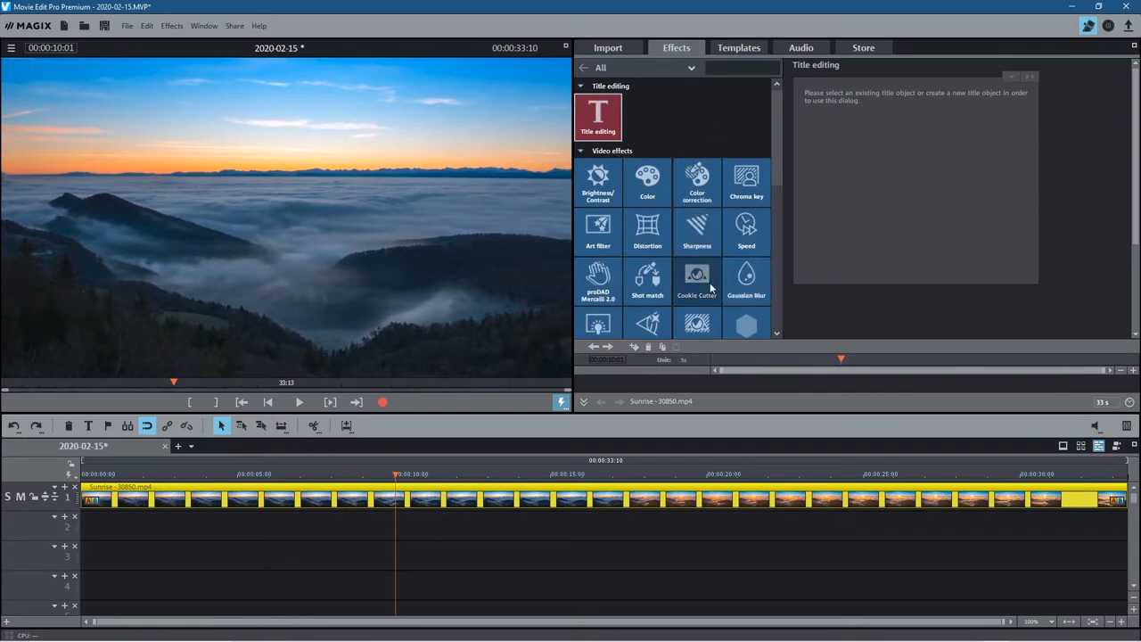
left_click(696, 282)
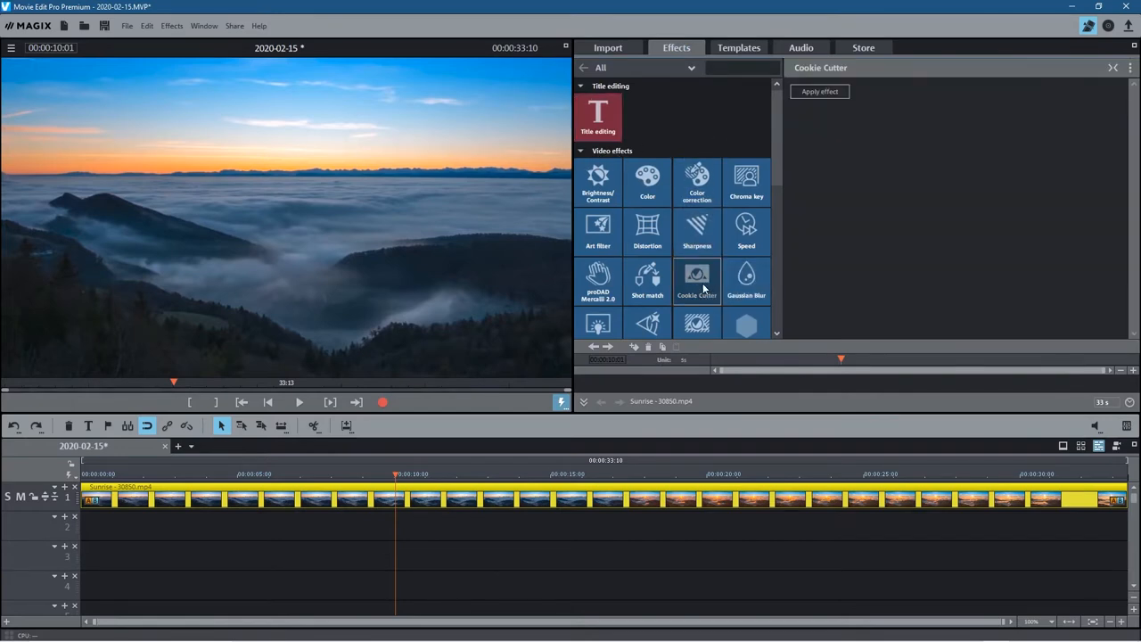
left_click(818, 91)
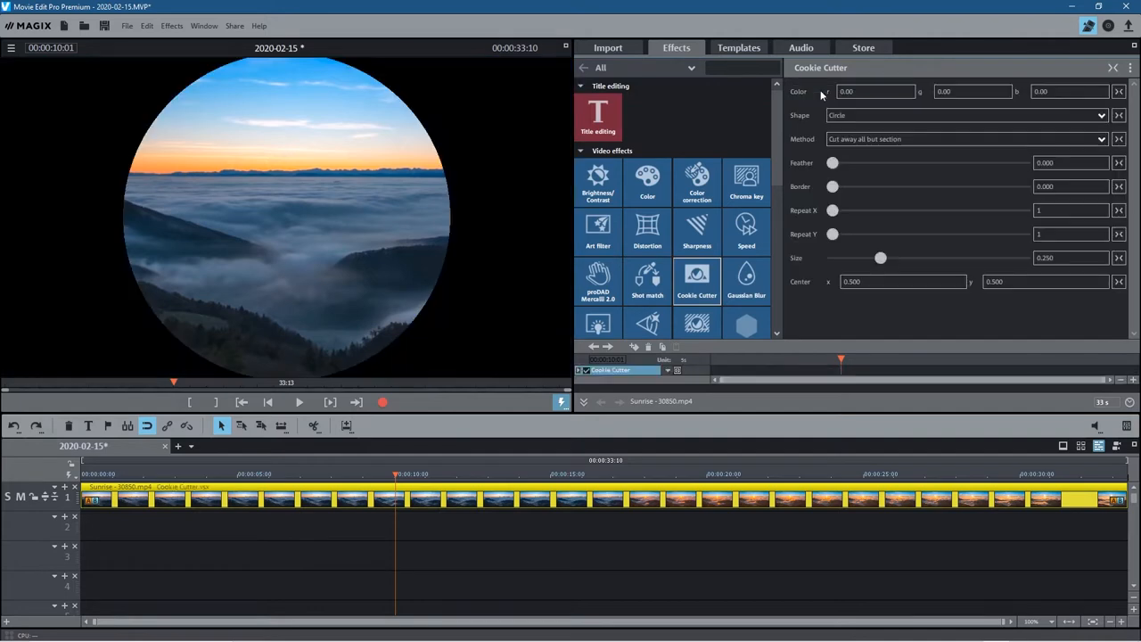
mouse_move(921, 230)
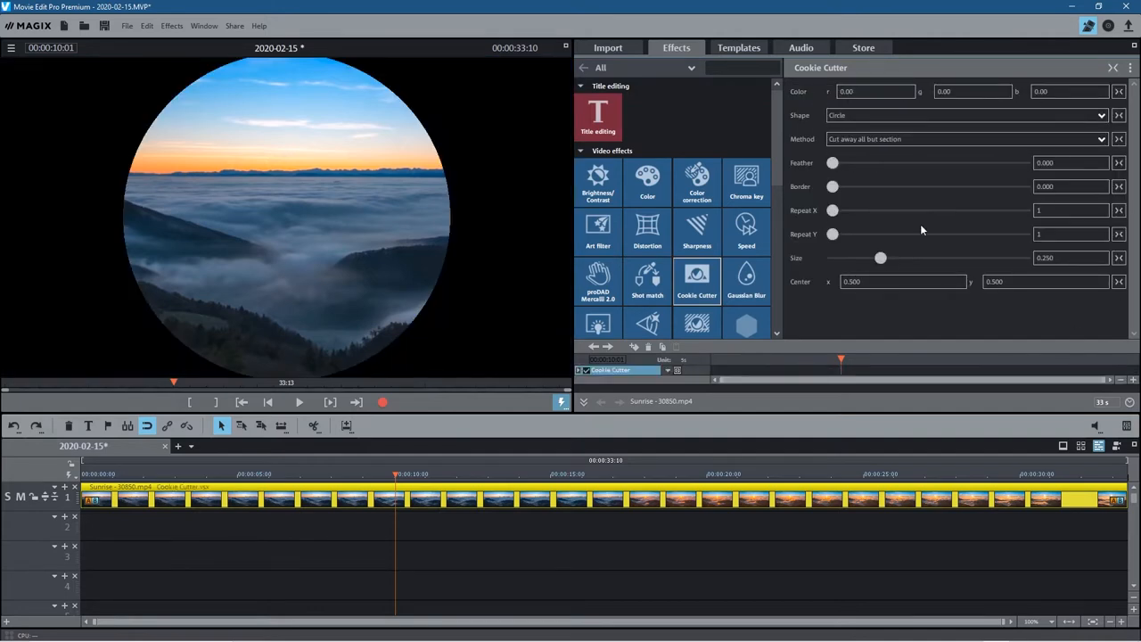
mouse_move(271, 107)
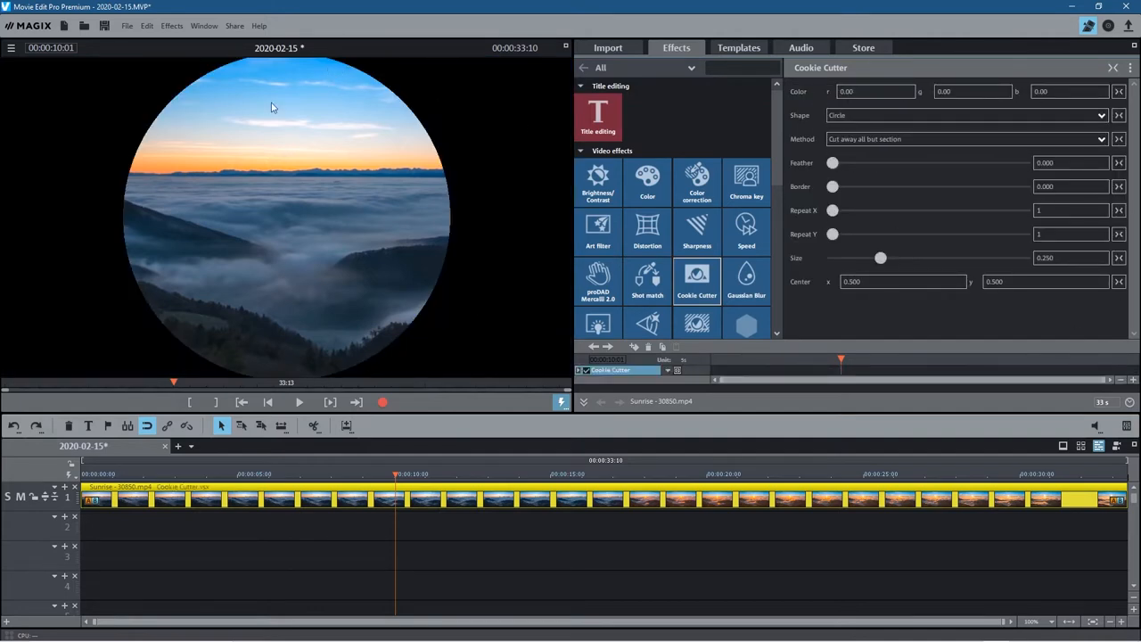
Try Oval, tall Oval and Diamond cutout shapes, then return to Circle
left_click(966, 114)
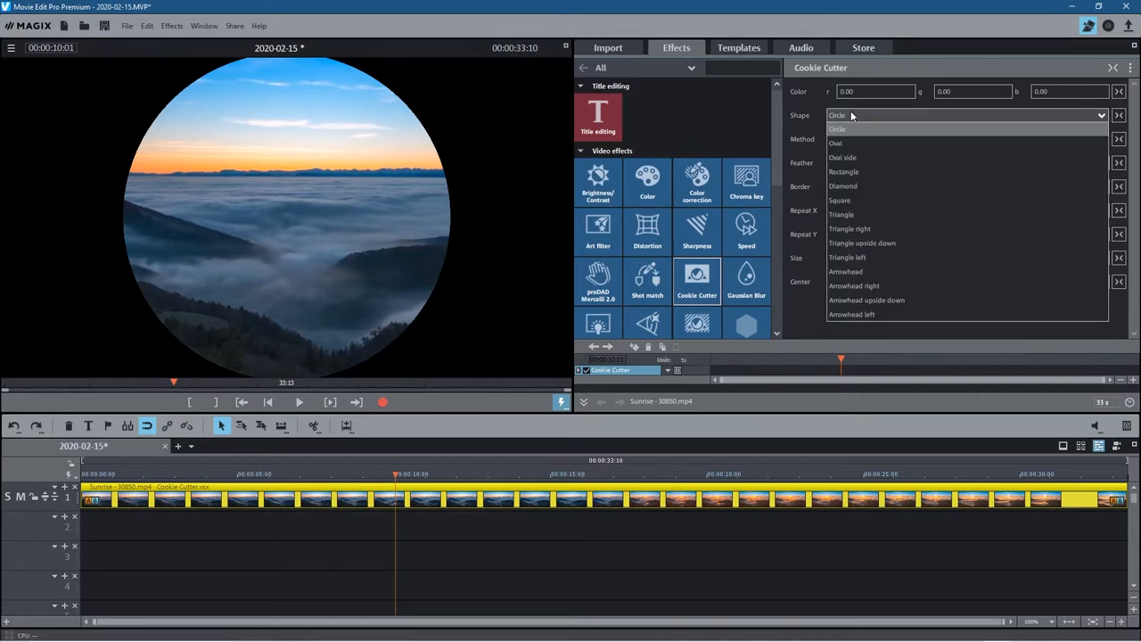
left_click(834, 143)
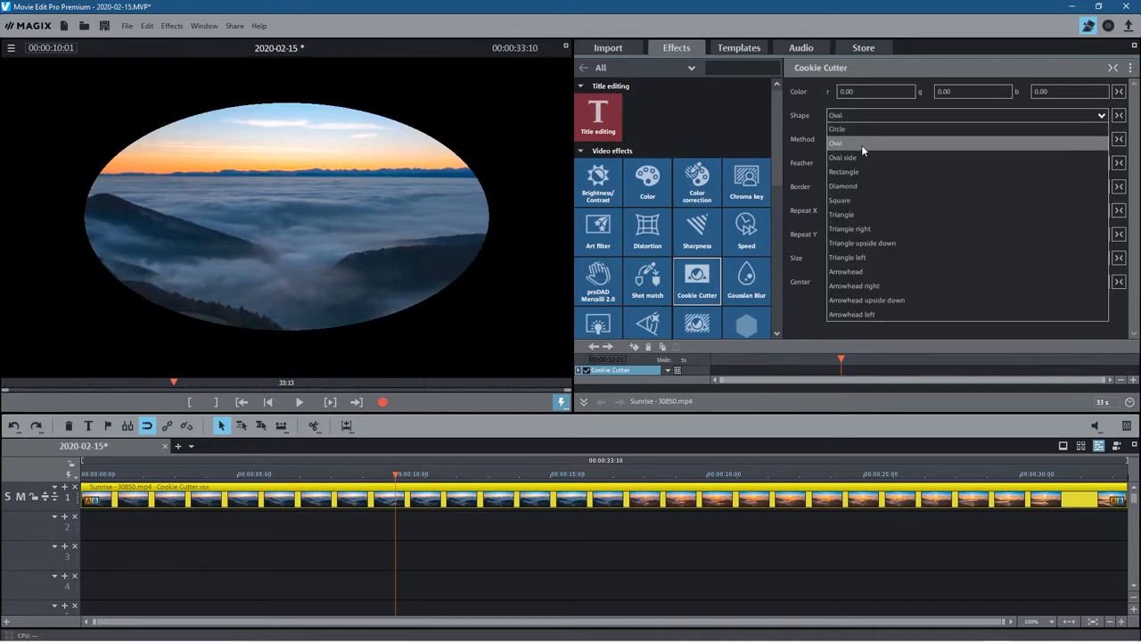
left_click(842, 157)
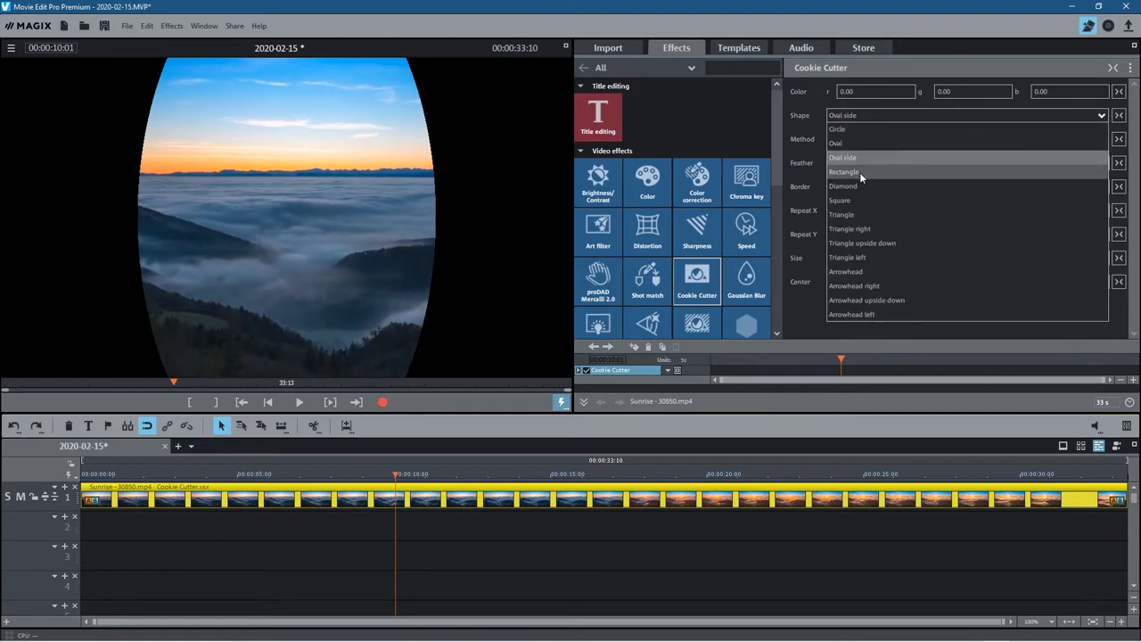
left_click(841, 185)
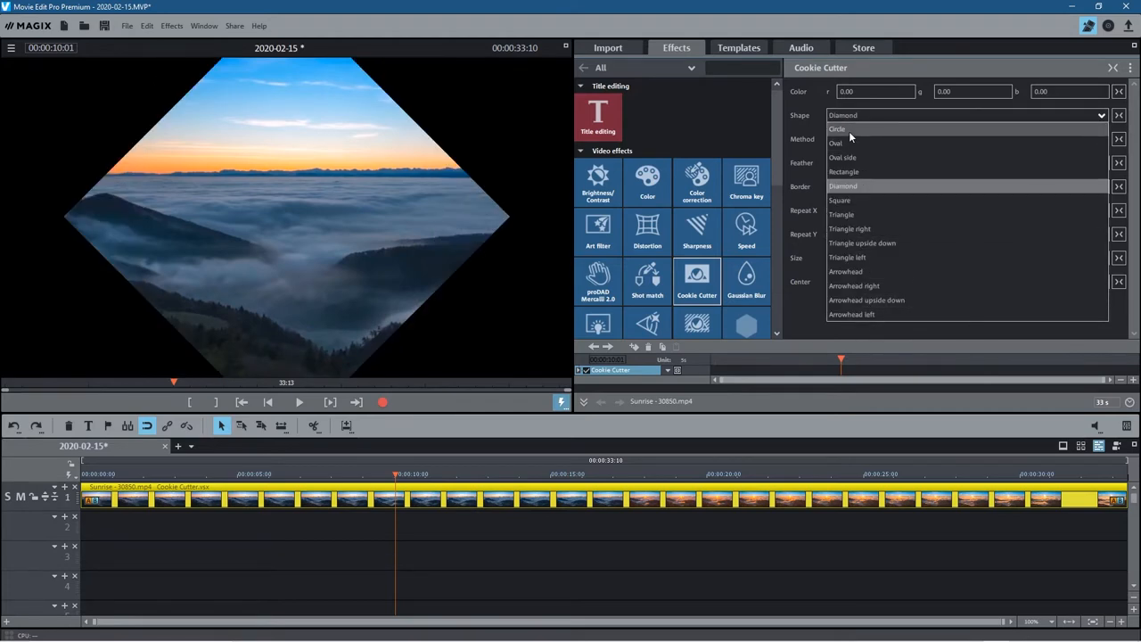
left_click(838, 128)
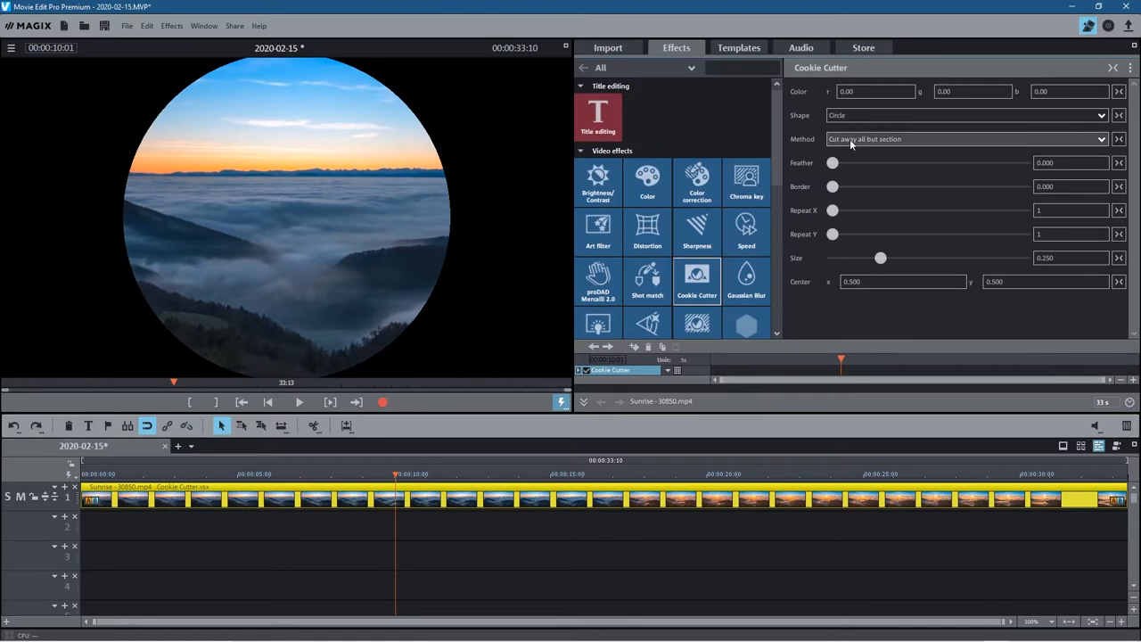
mouse_move(865, 147)
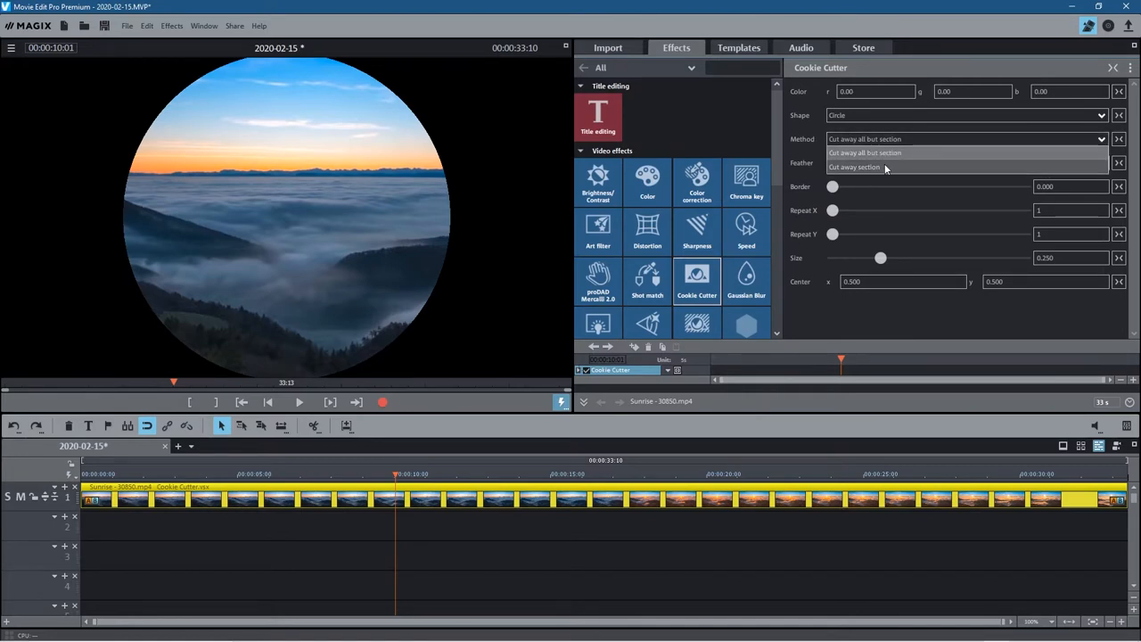
Toggle the Method to cut away the circle, then back to keeping only the inside
left_click(854, 168)
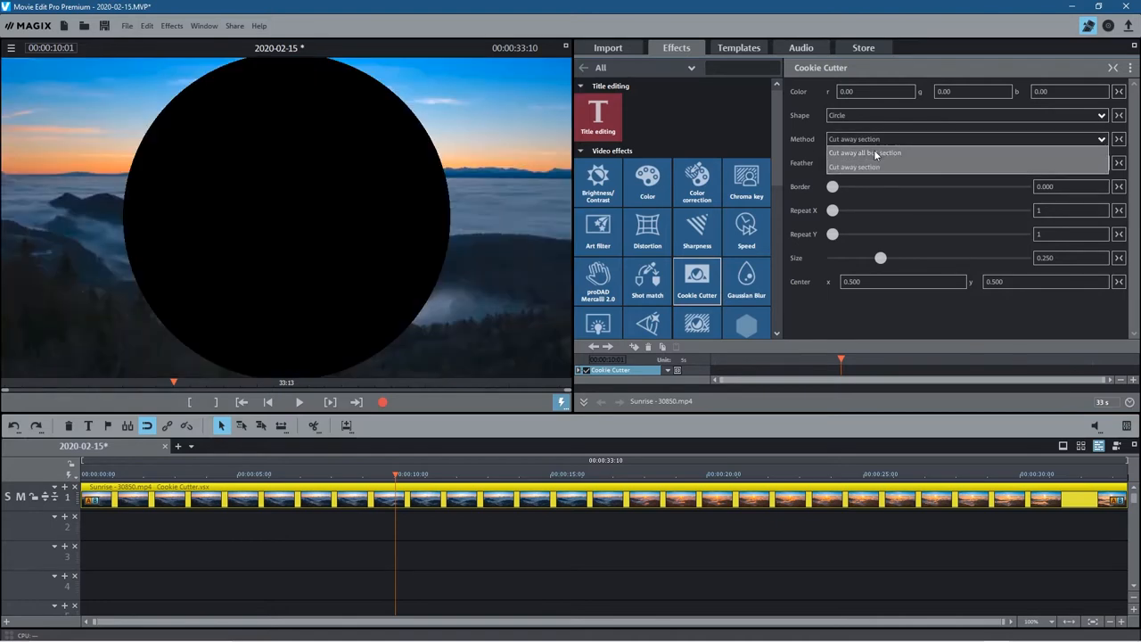
left_click(863, 168)
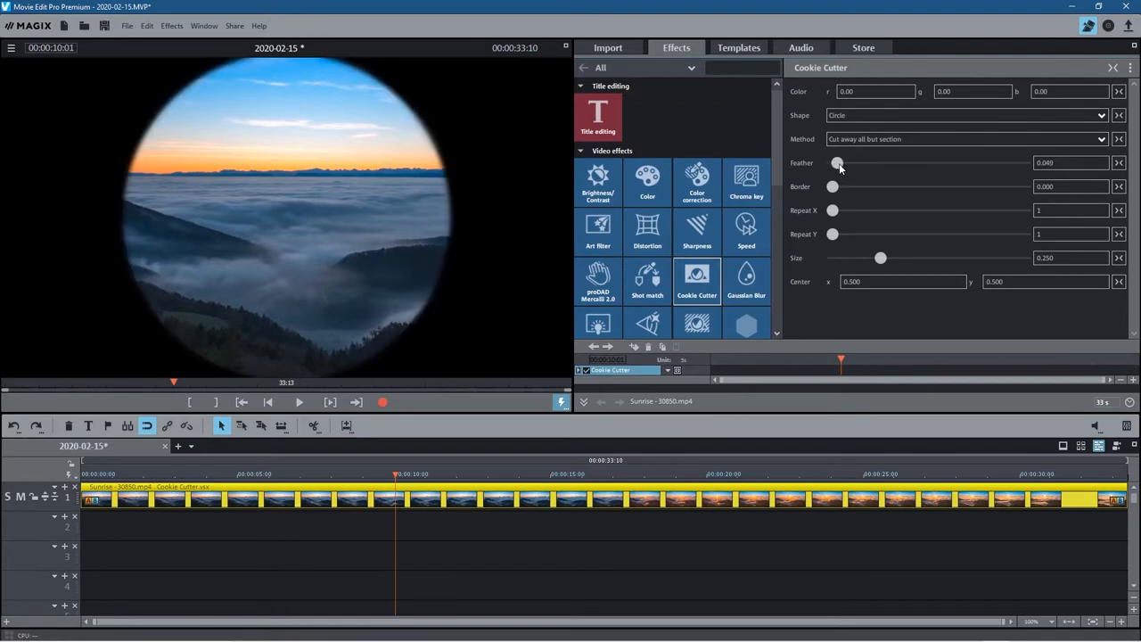
Feather the circle edge up to 0.840 then back to about 0.457, and add a slight border
left_click_drag(838, 164, 869, 164)
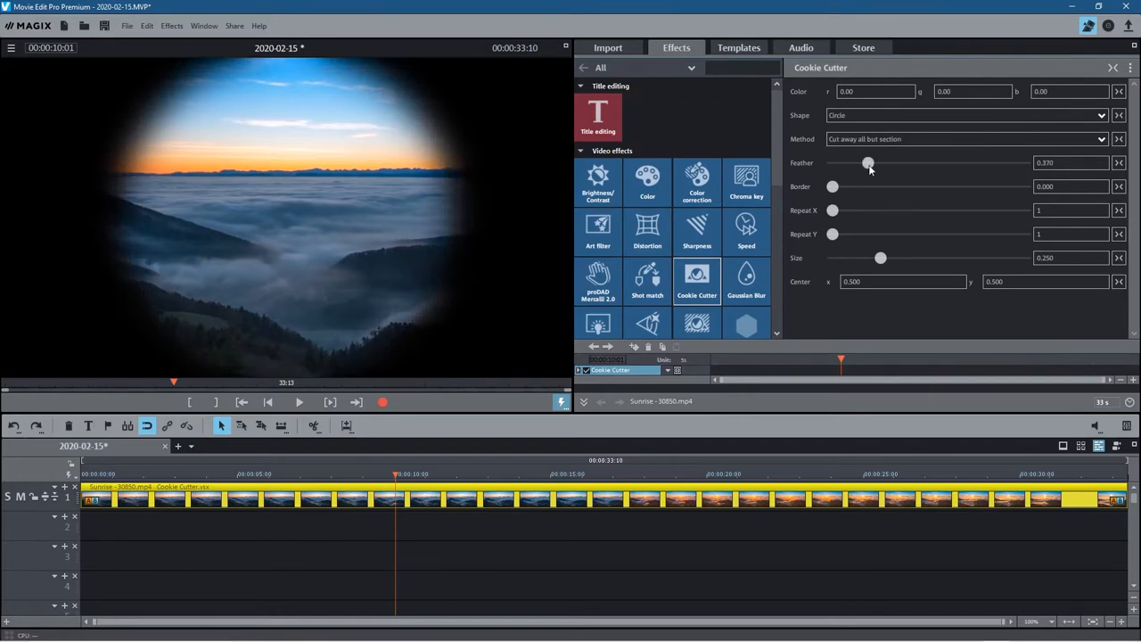
left_click_drag(868, 162, 916, 163)
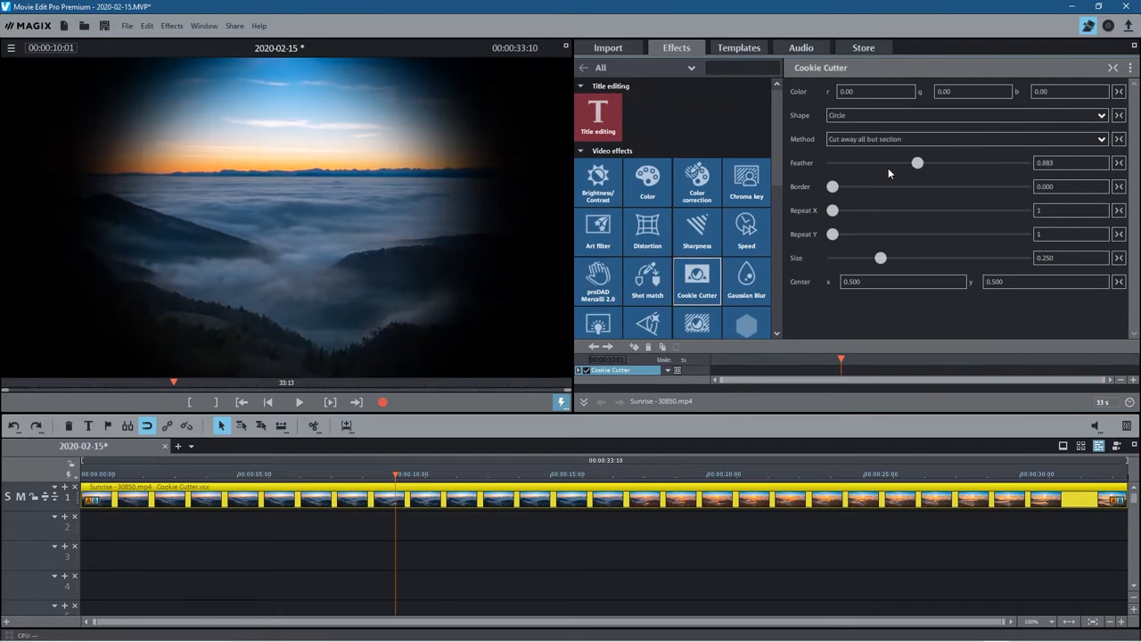
left_click_drag(917, 162, 878, 162)
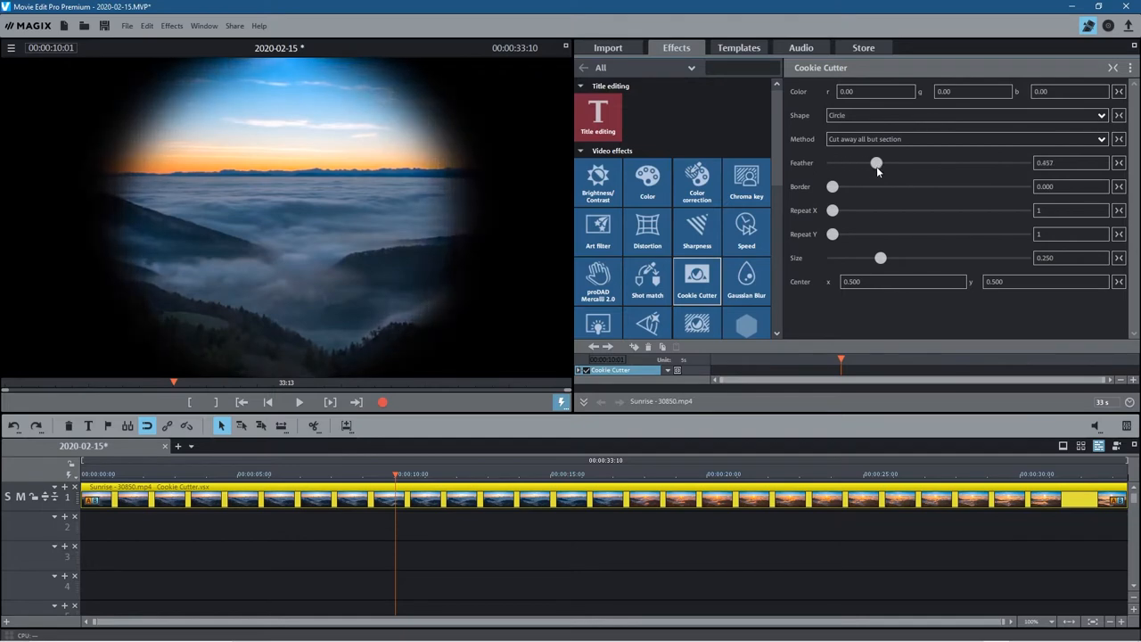
mouse_move(455, 283)
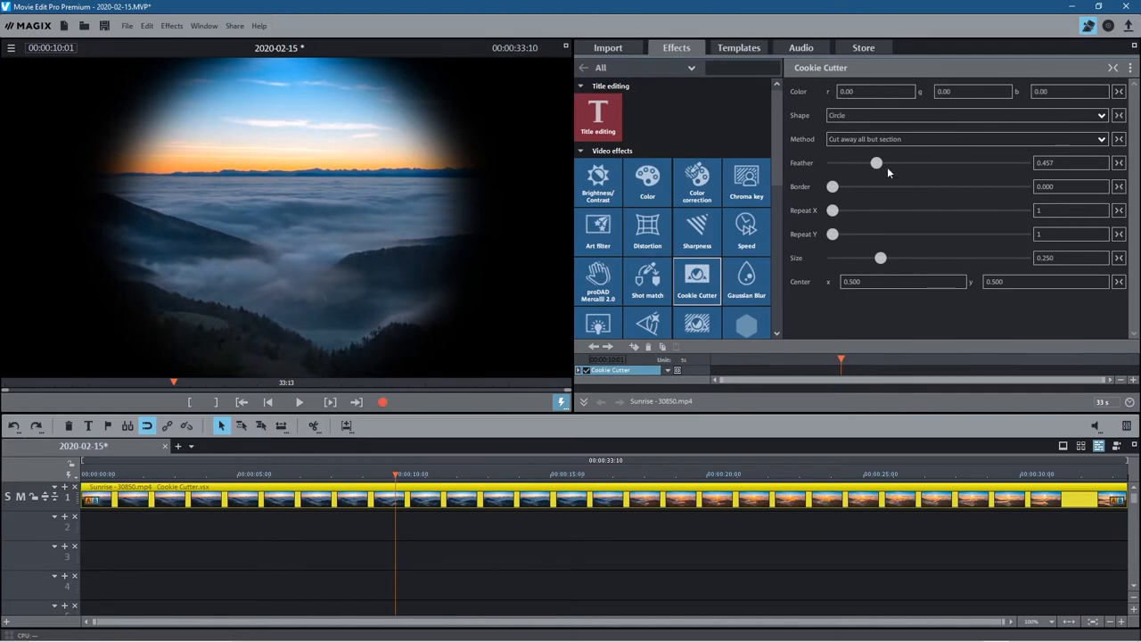
left_click_drag(833, 187, 845, 188)
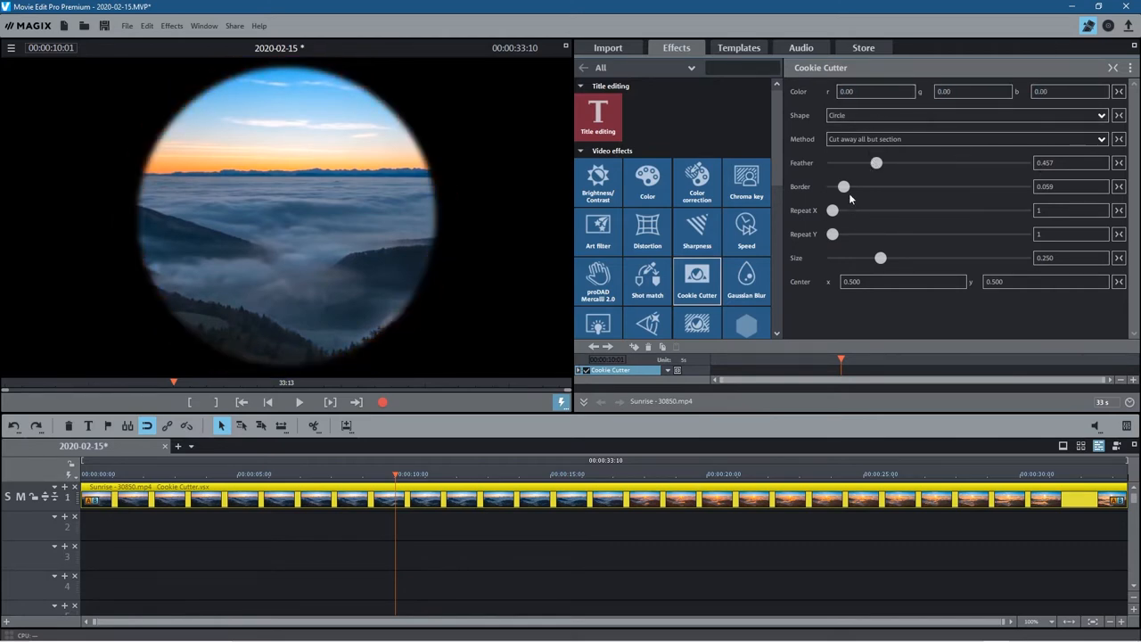
Set Repeat X to 2 after trying 5, and Repeat Y back to 1 after trying more
left_click_drag(845, 187, 833, 187)
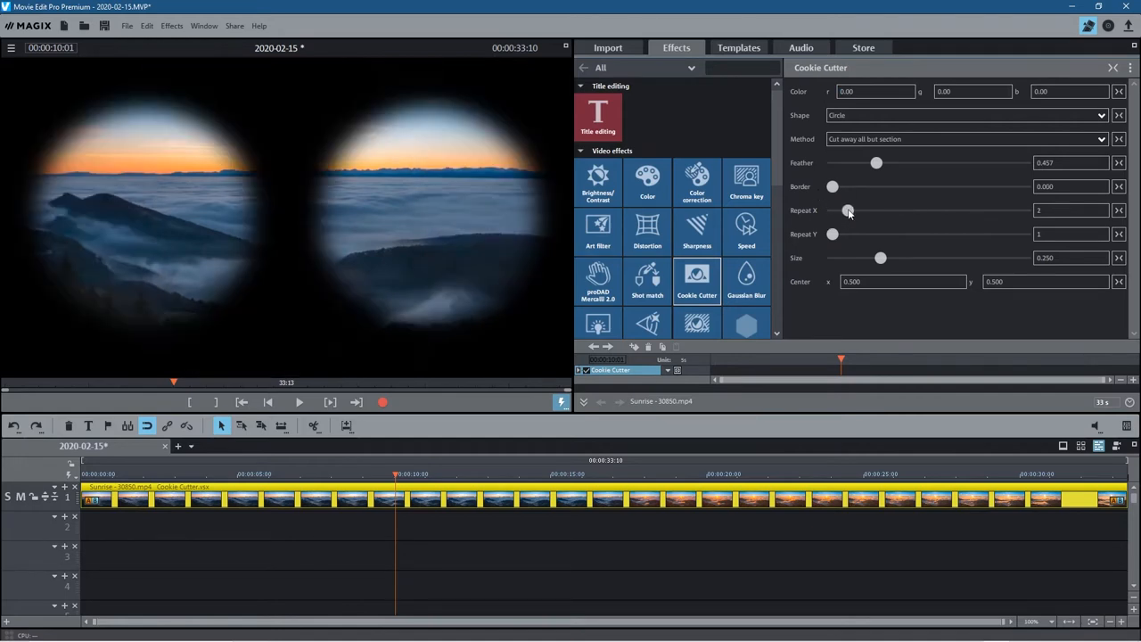
left_click_drag(847, 211, 913, 210)
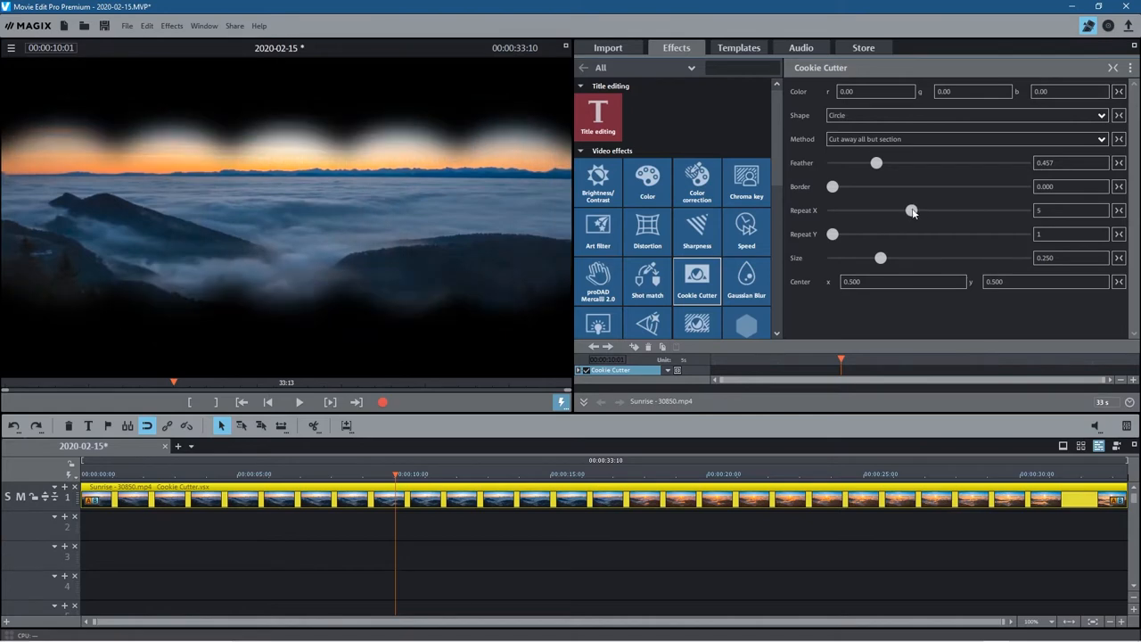
left_click_drag(911, 210, 849, 211)
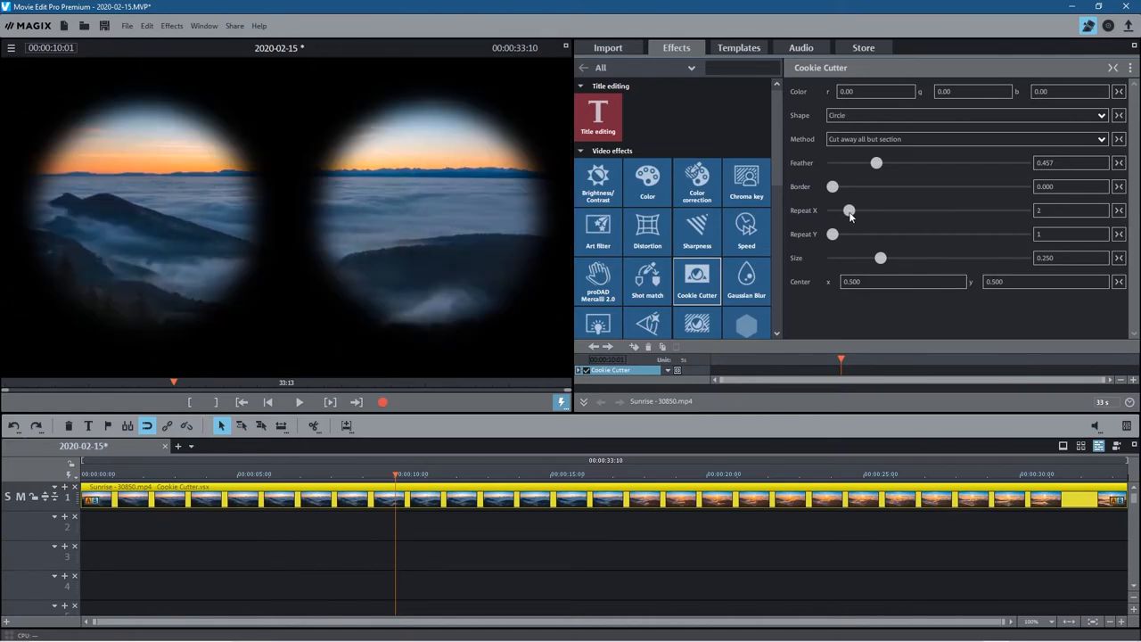
mouse_move(830, 257)
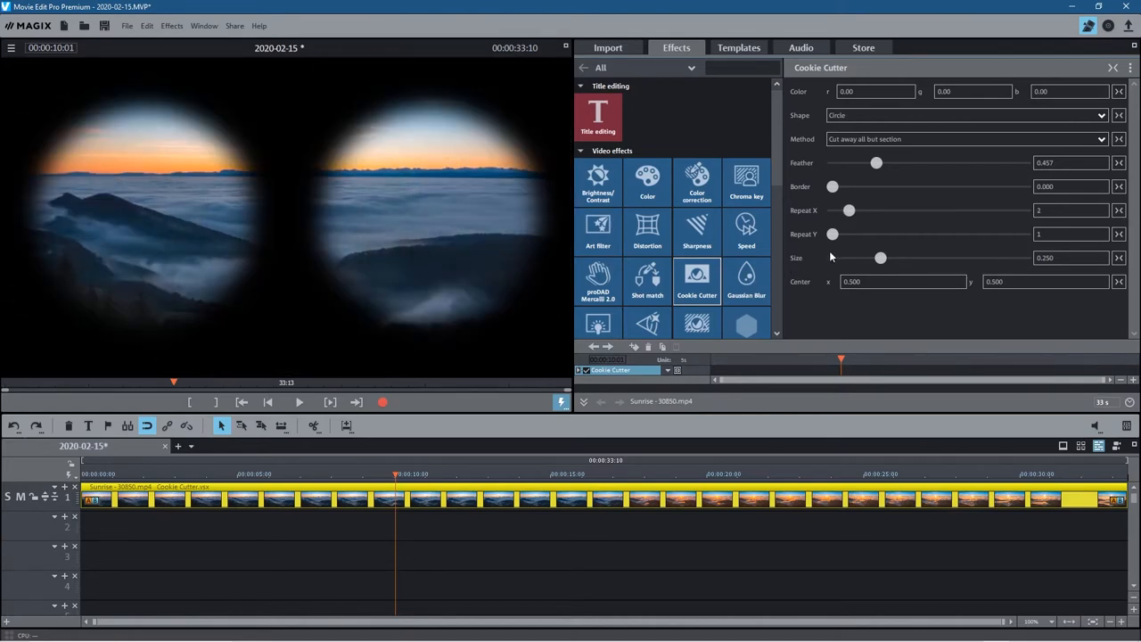
left_click_drag(833, 233, 848, 233)
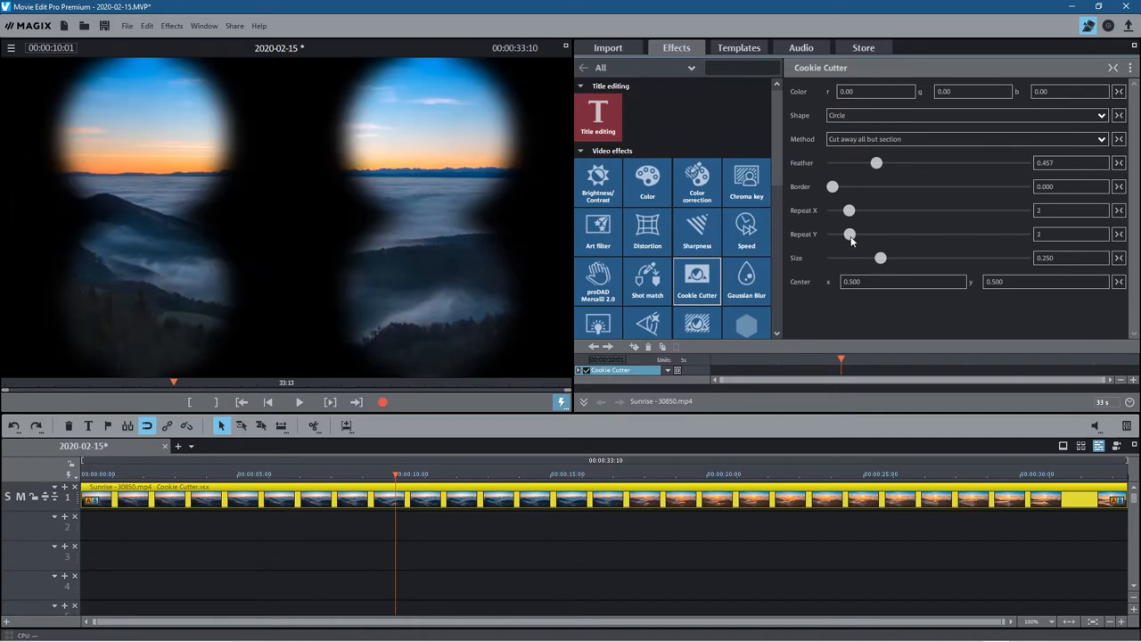
left_click_drag(849, 234, 888, 233)
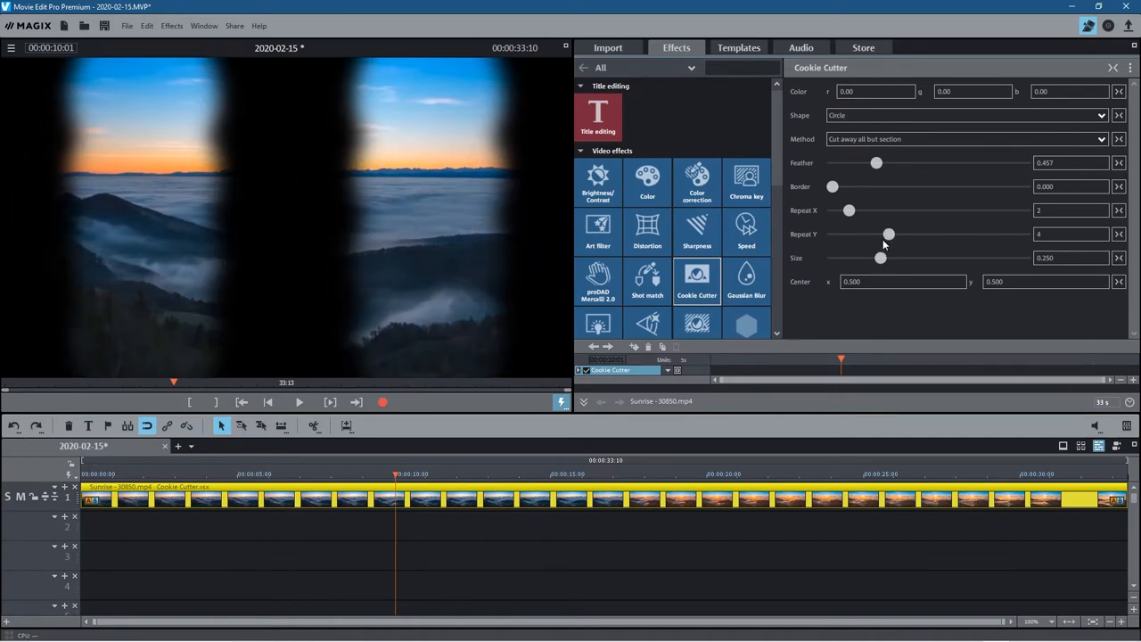
left_click_drag(888, 234, 832, 234)
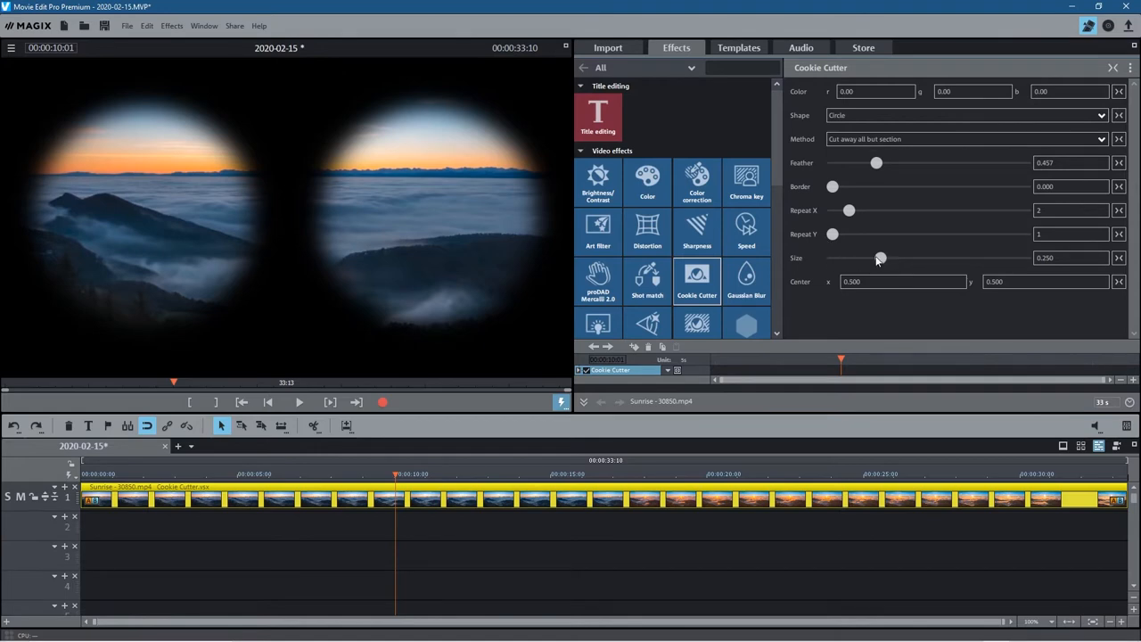
Resize the twin circles and reset the cutout centre X and Y to 0.000
left_click_drag(881, 259, 899, 259)
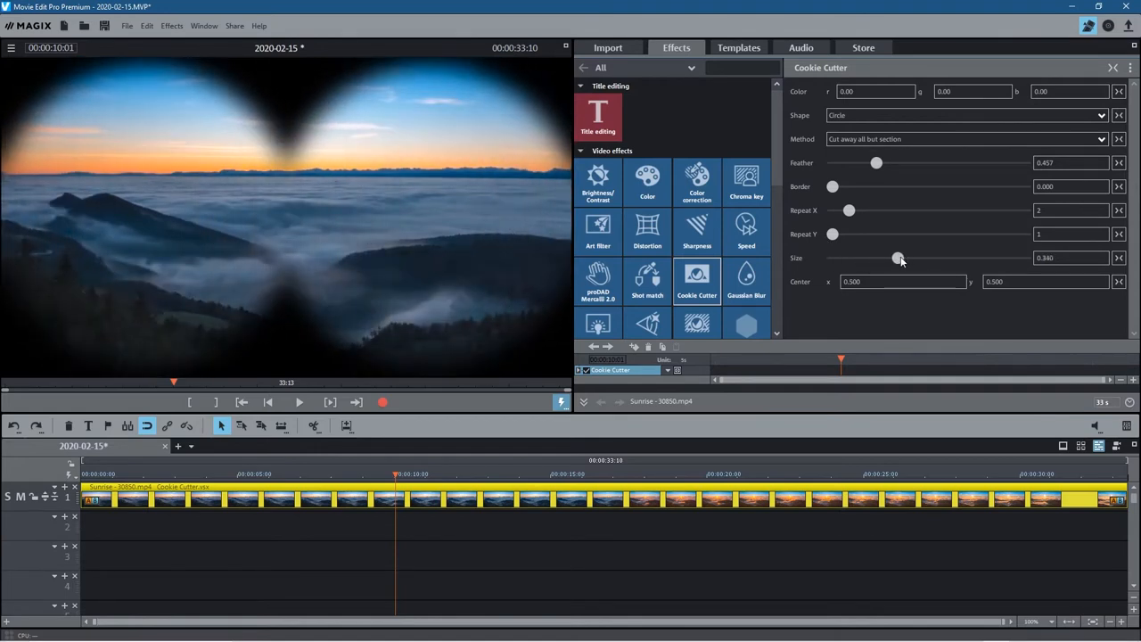
left_click_drag(899, 257, 863, 256)
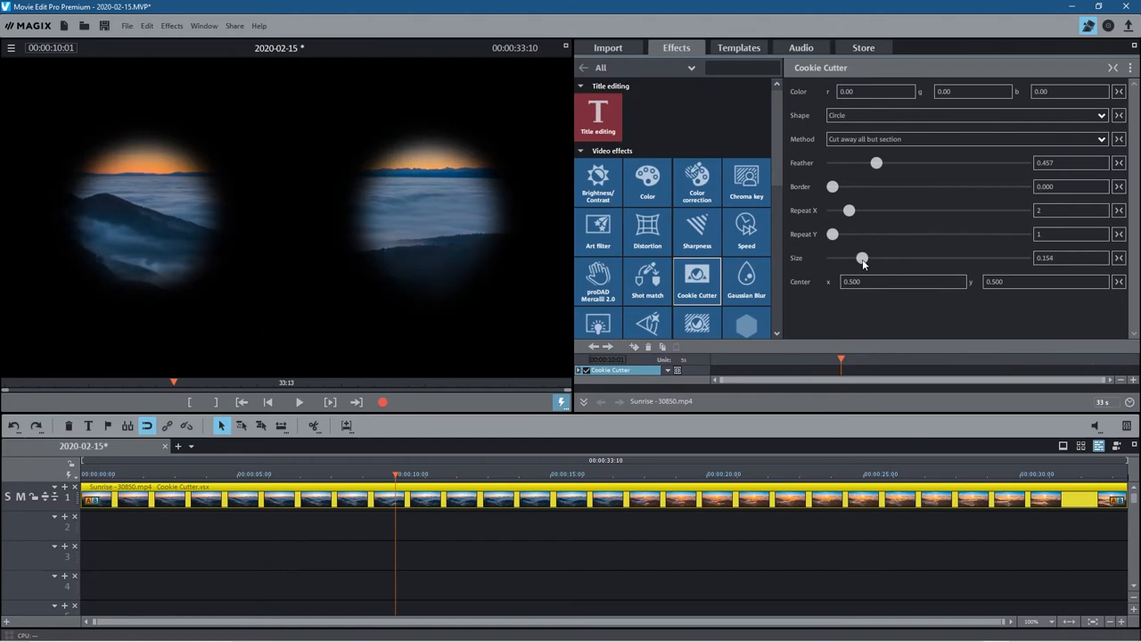
left_click_drag(878, 256, 860, 256)
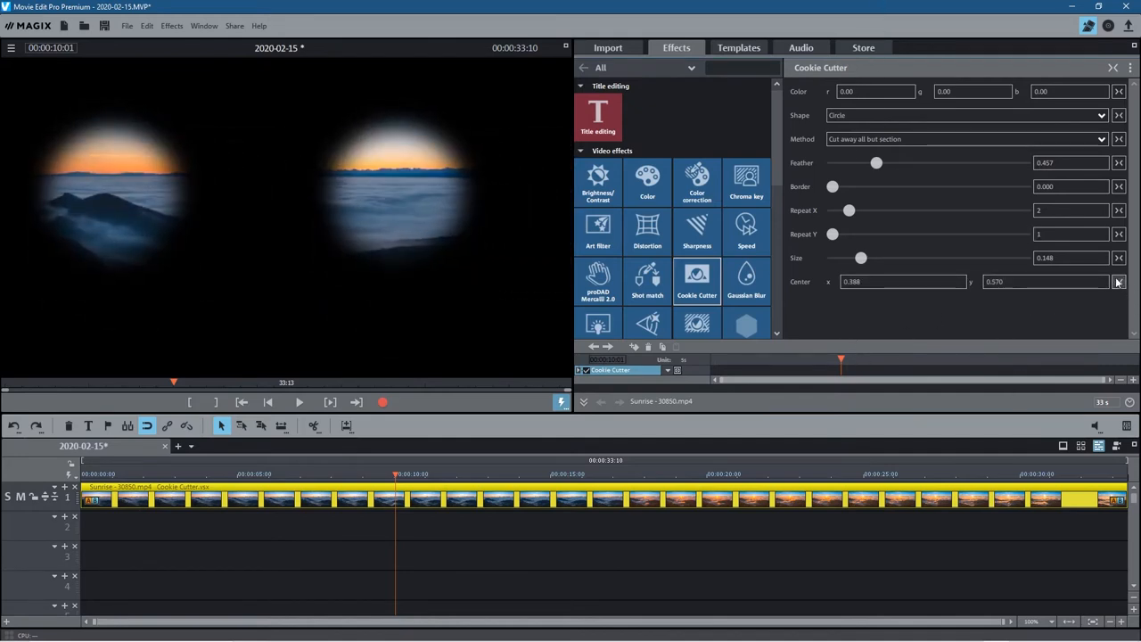
left_click(1120, 282)
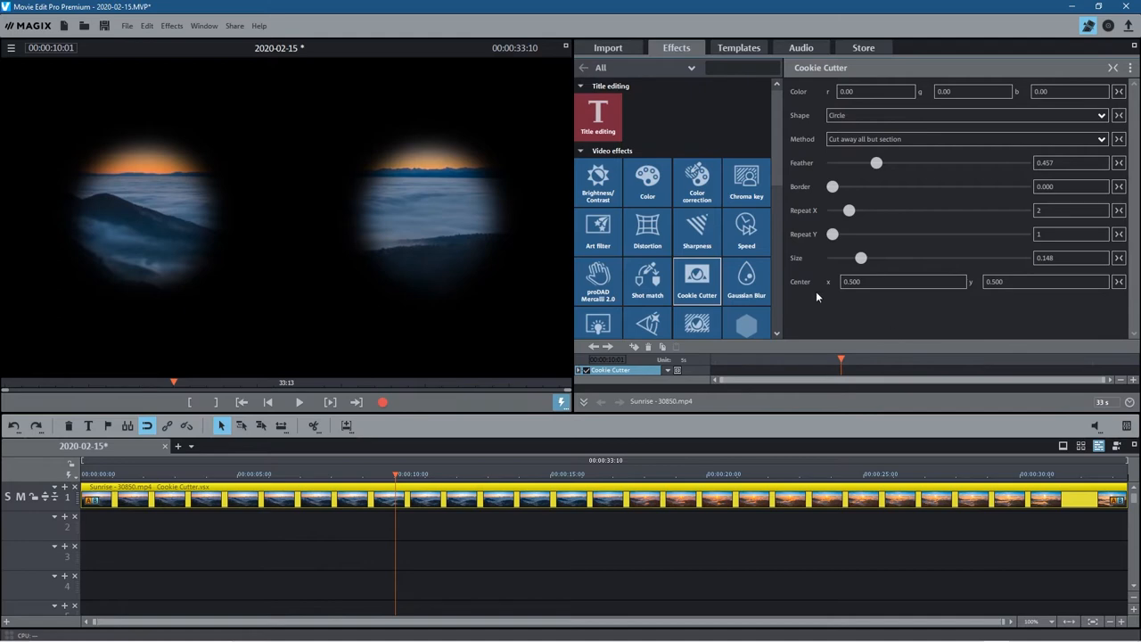
Explore circle sizes up to overlapping binoculars (about 0.333), then set Size back to zero
left_click_drag(860, 257, 833, 256)
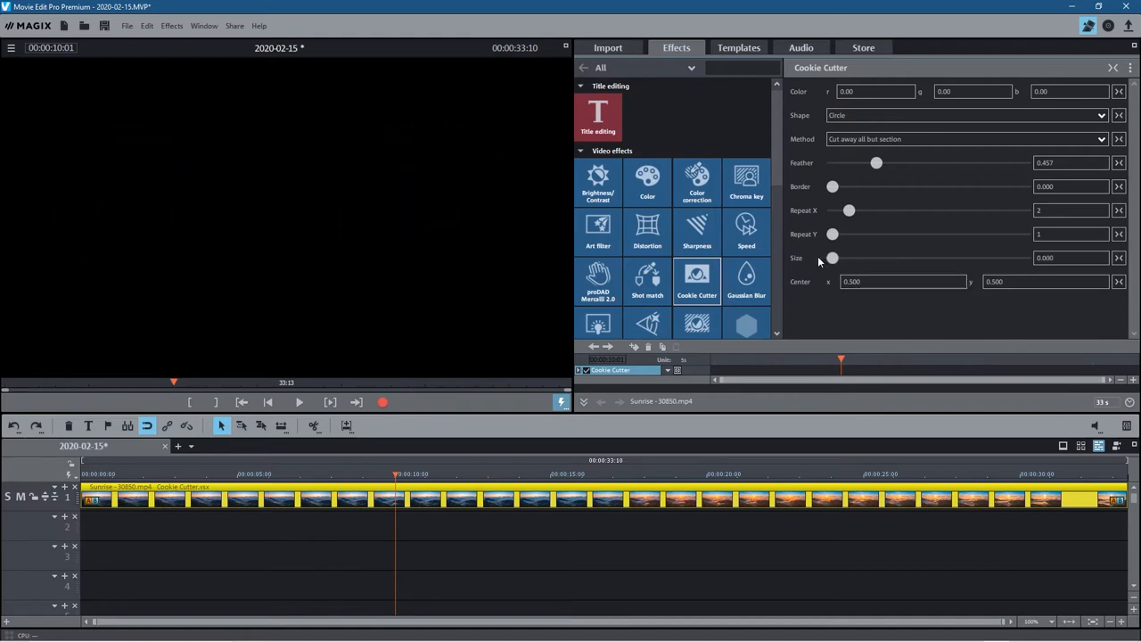
left_click_drag(831, 257, 846, 256)
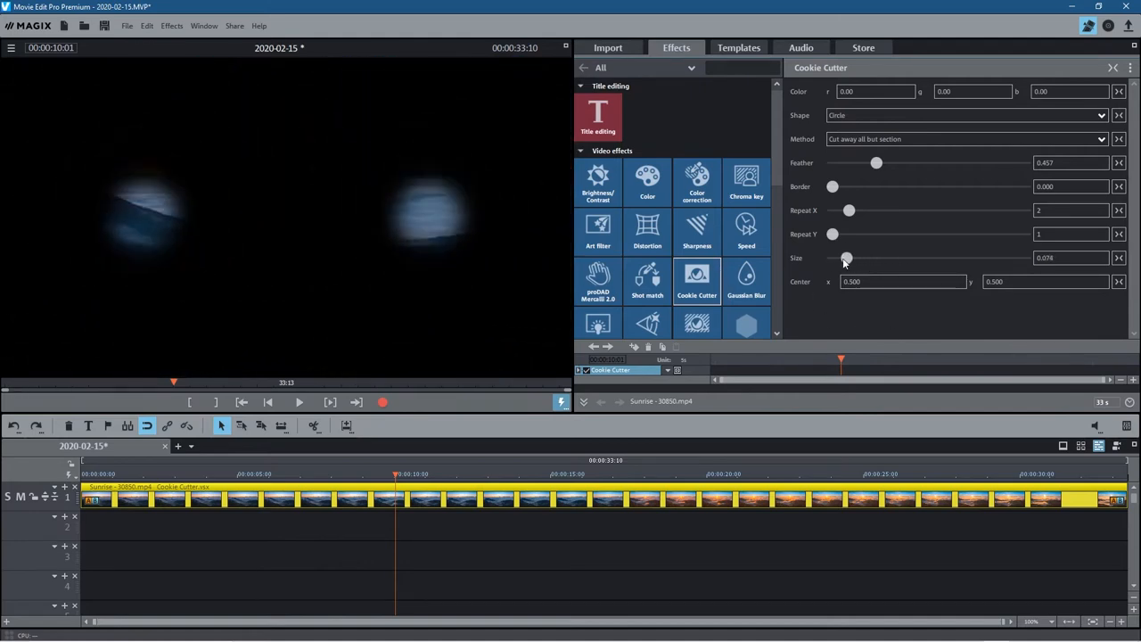
left_click_drag(845, 257, 937, 256)
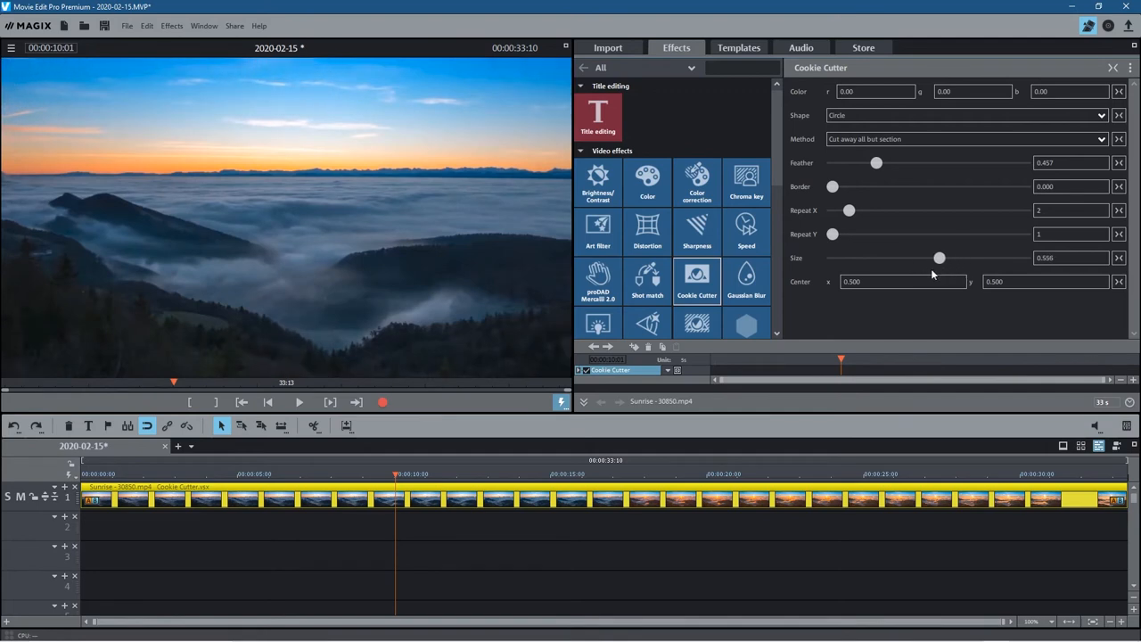
left_click_drag(938, 257, 882, 256)
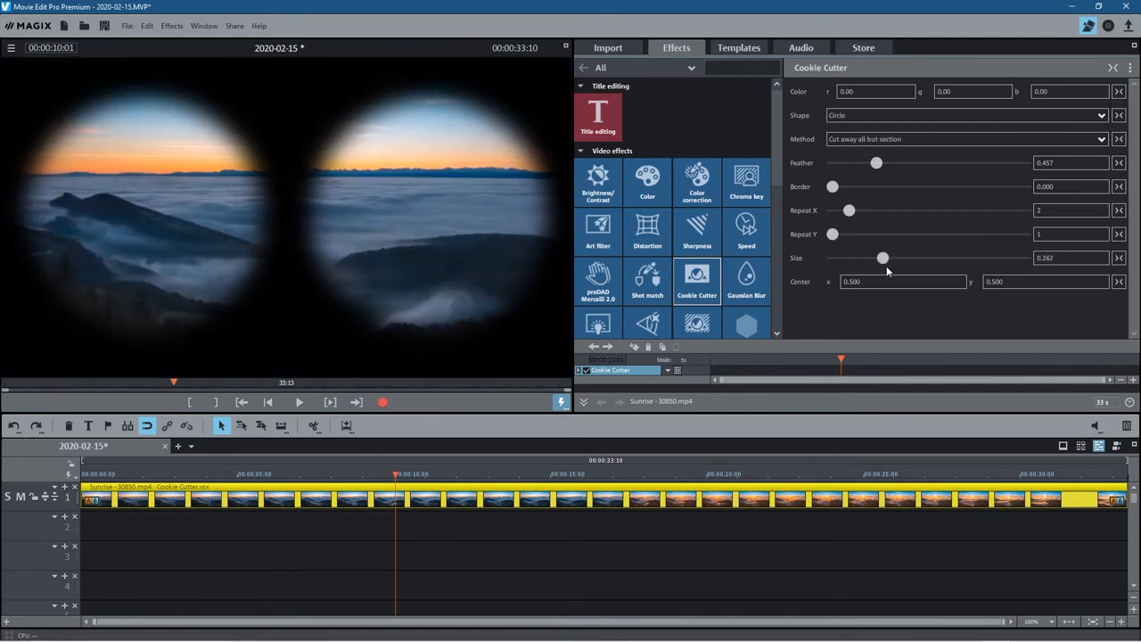
left_click_drag(882, 257, 899, 256)
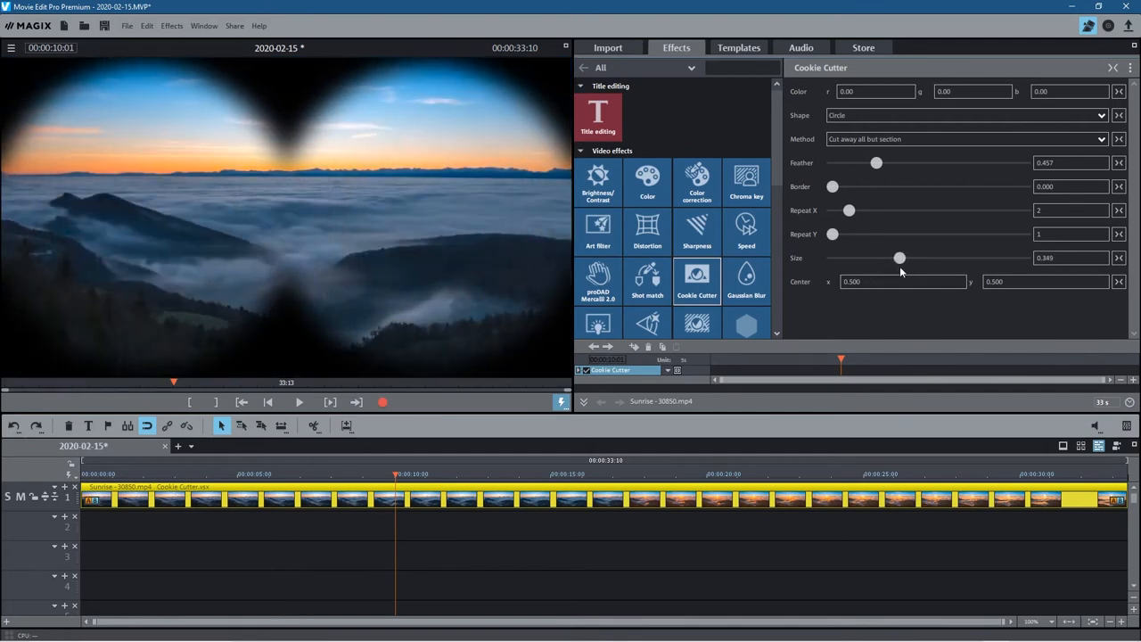
left_click_drag(899, 257, 895, 257)
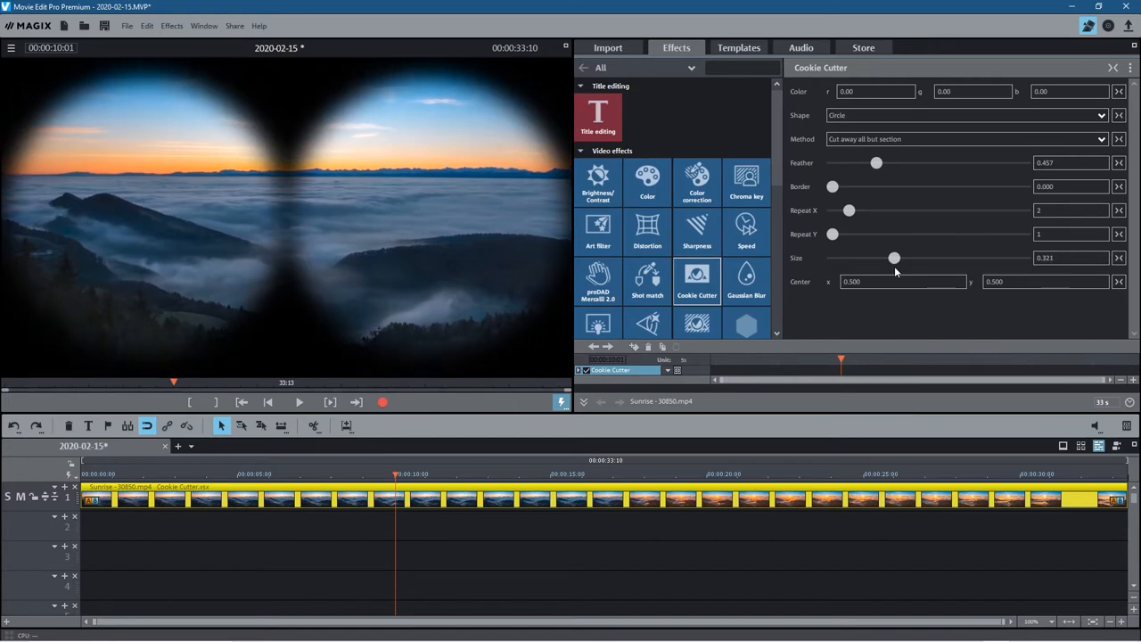
left_click_drag(895, 257, 832, 257)
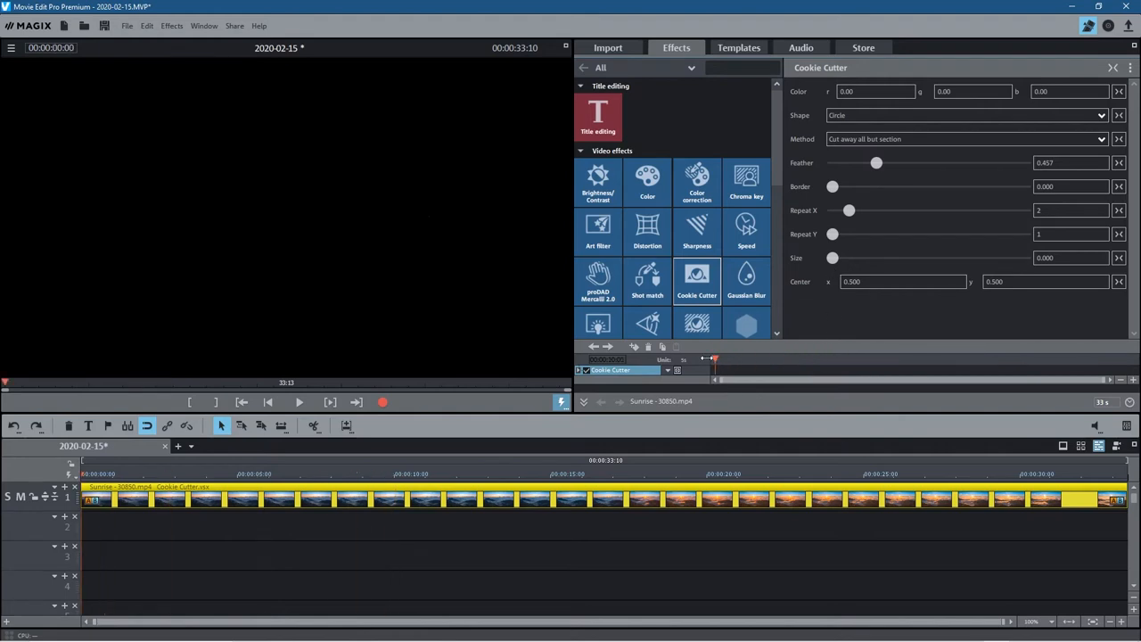
mouse_move(635, 346)
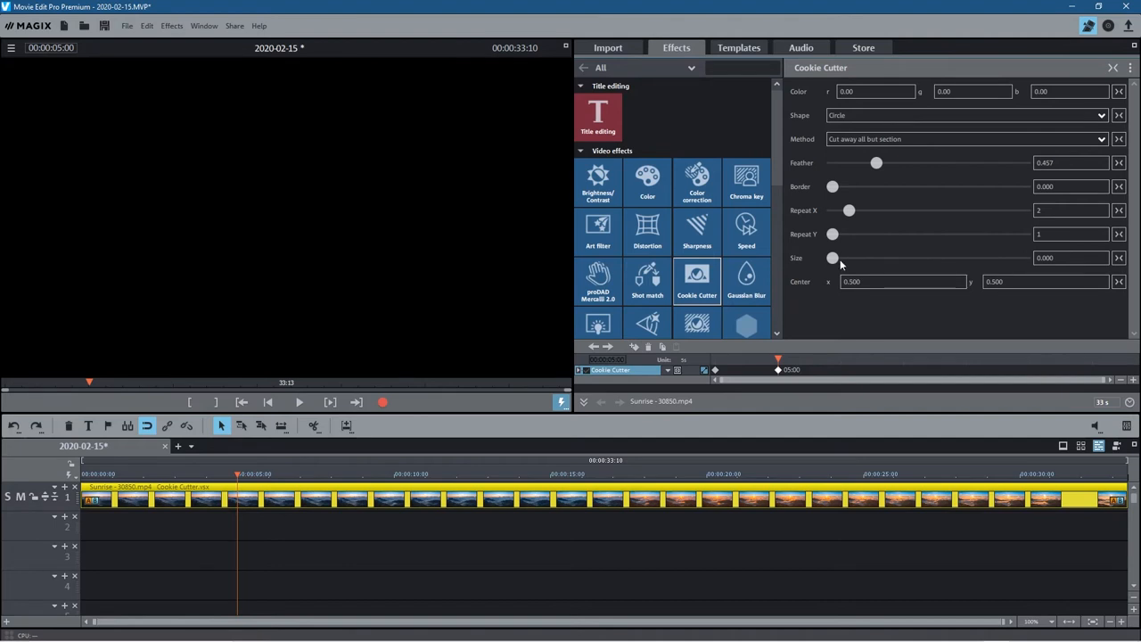
At five seconds, grow Size to about 0.36 so the circles reach binocular size
left_click_drag(833, 256, 895, 256)
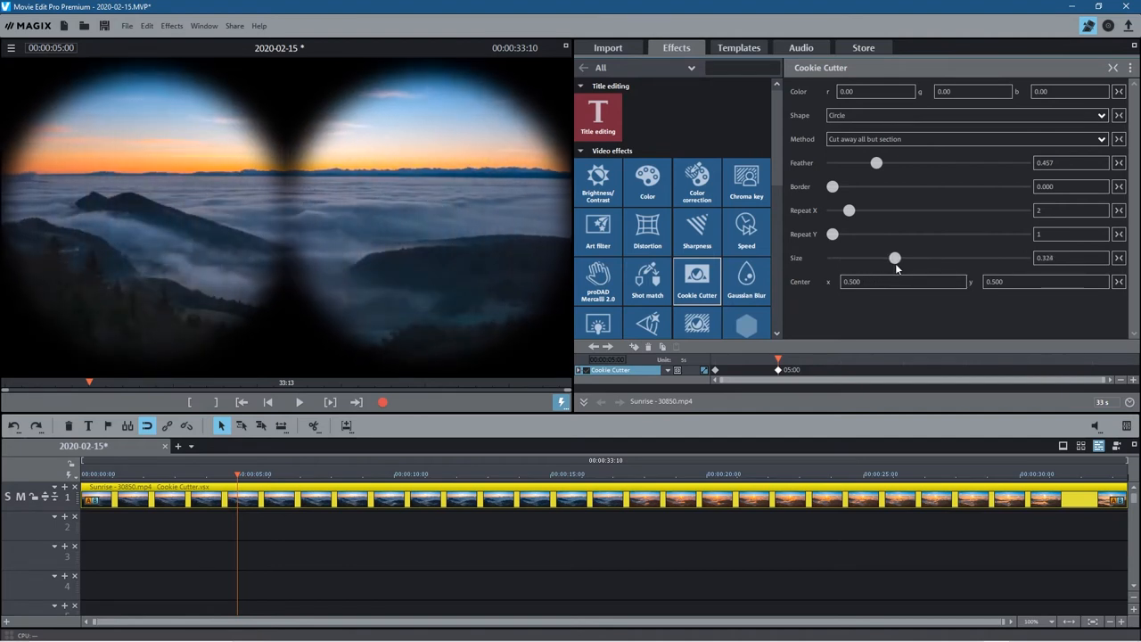
left_click_drag(895, 256, 902, 256)
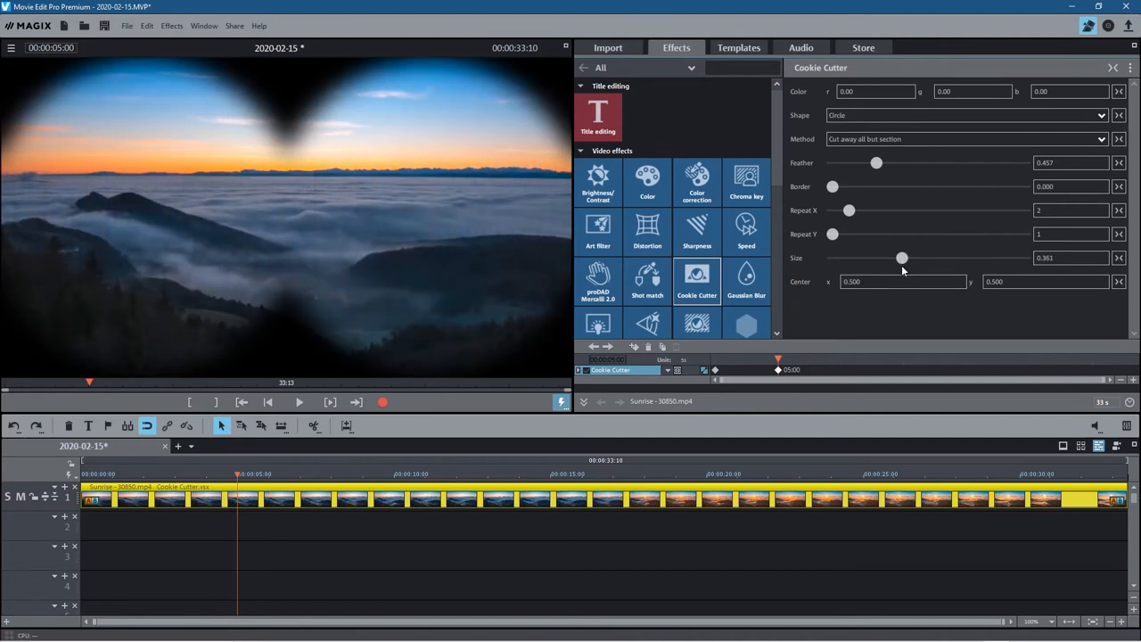
left_click_drag(902, 257, 903, 257)
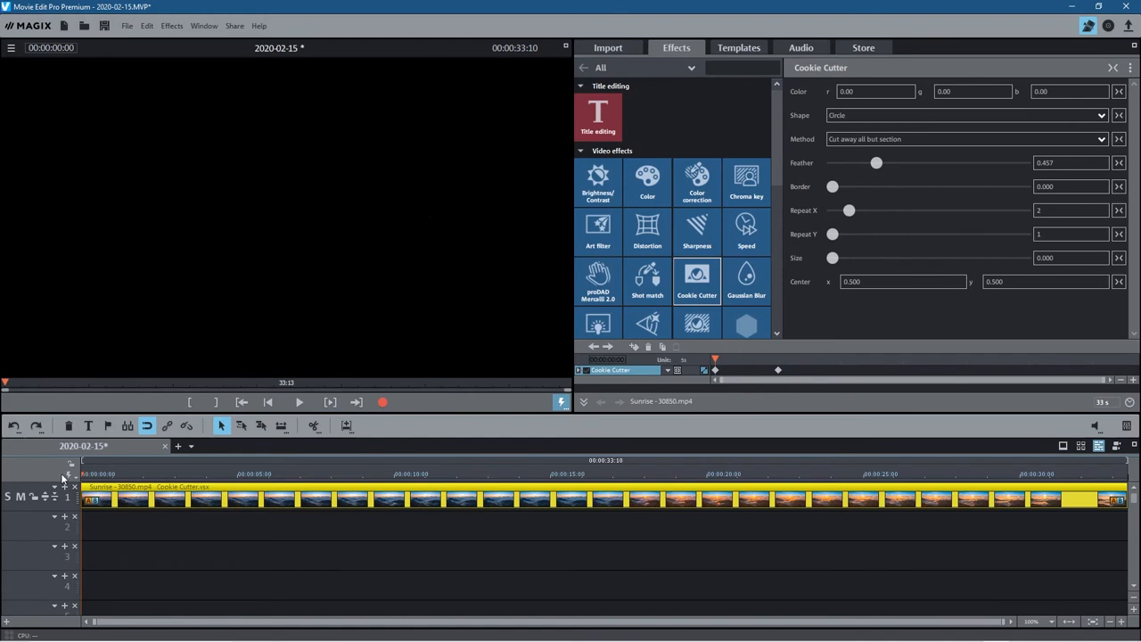
left_click_drag(831, 257, 854, 257)
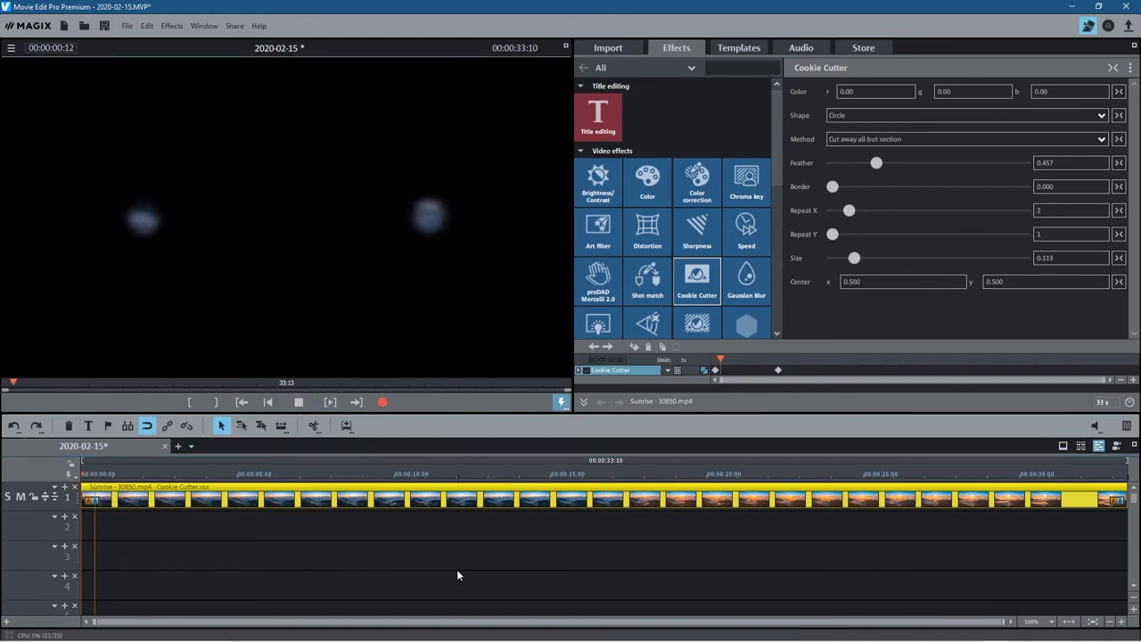
left_click_drag(854, 257, 885, 257)
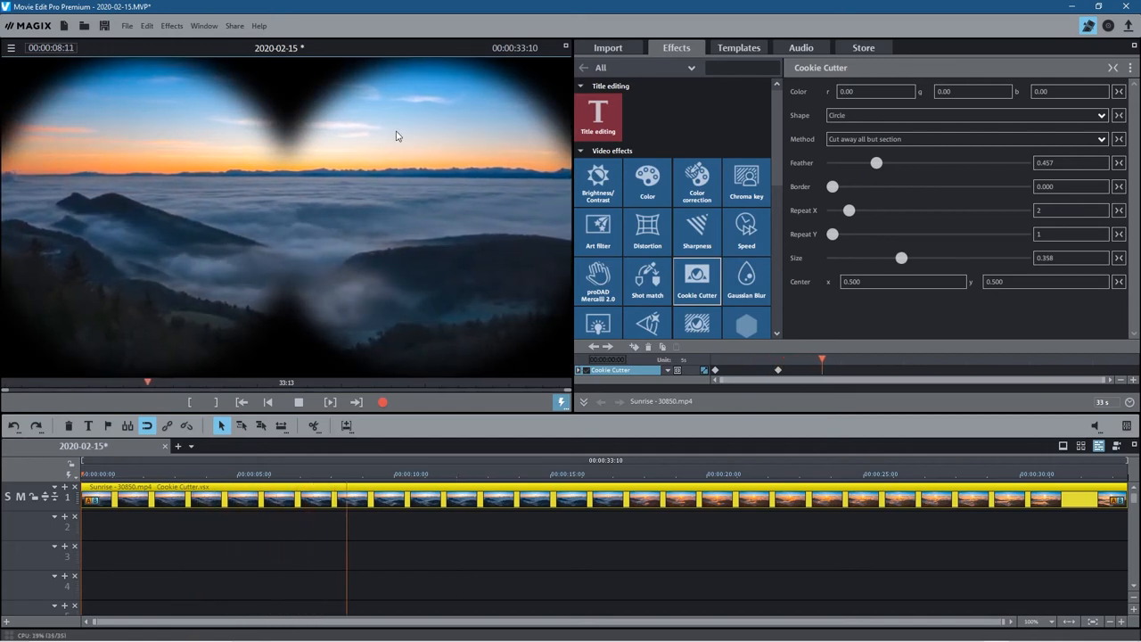
left_click(298, 403)
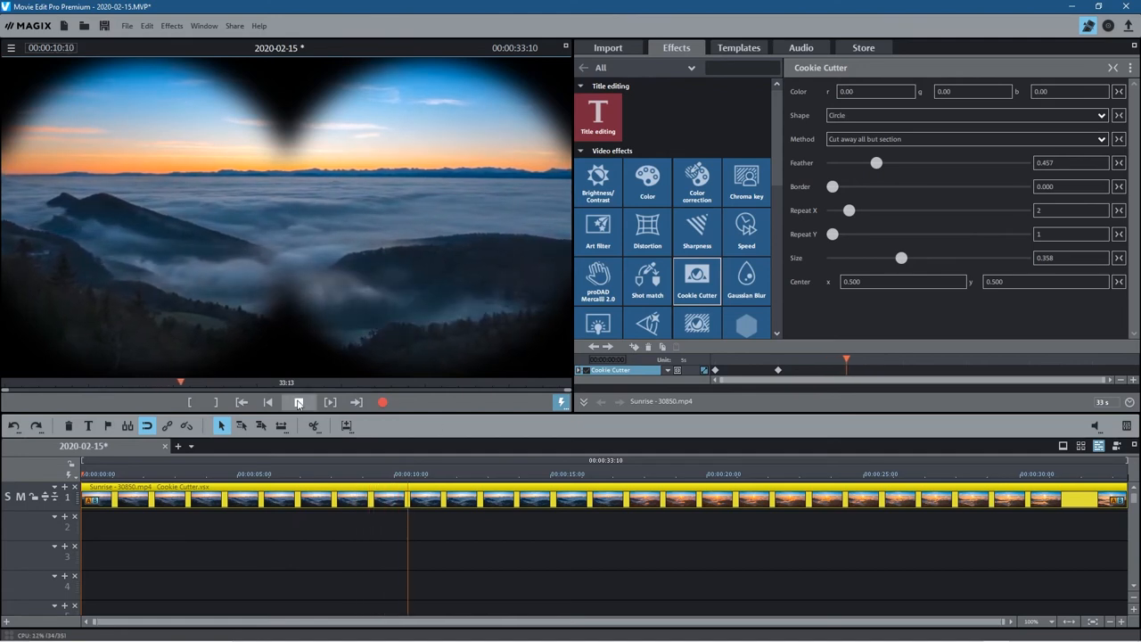
left_click(300, 403)
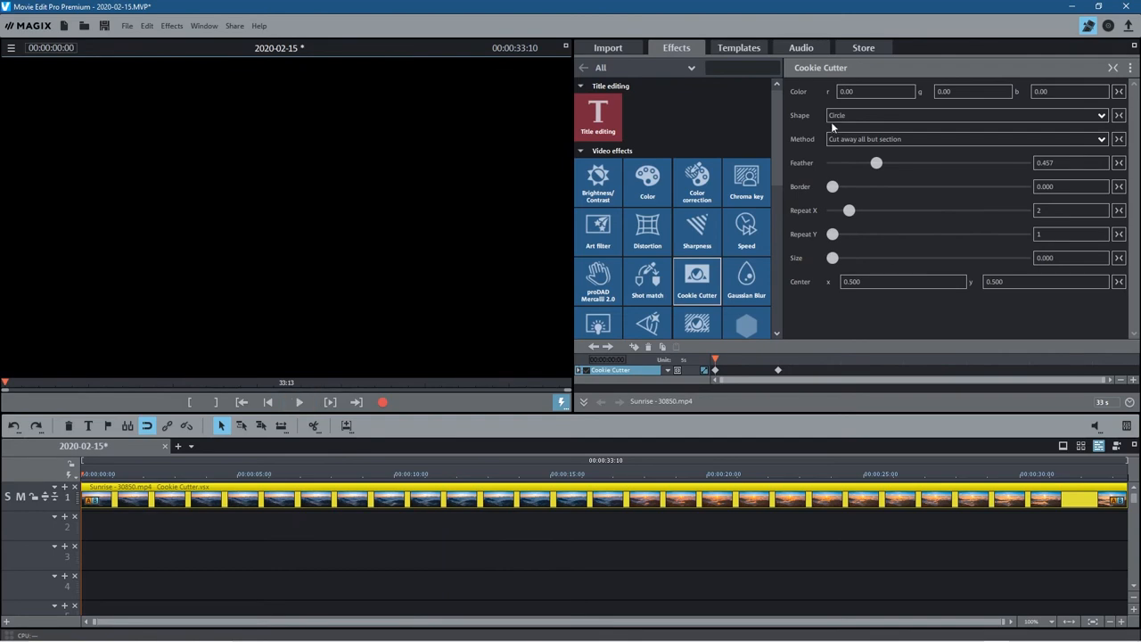
At full size switch the cutout to Diamond, checking it at the clip start and five seconds
left_click_drag(832, 257, 901, 257)
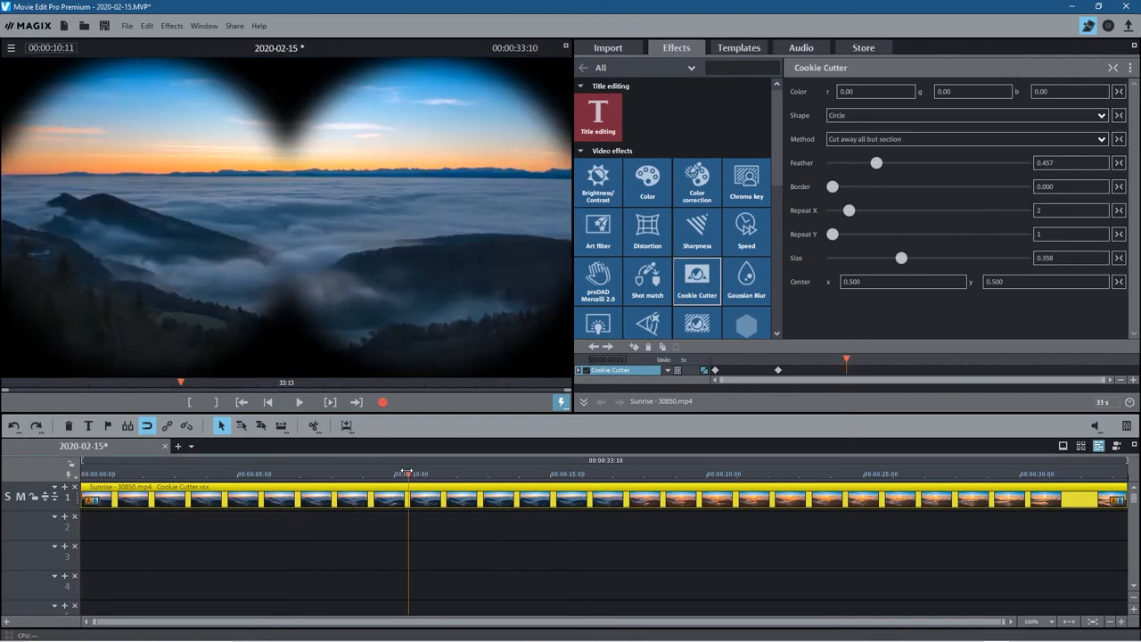
left_click(1102, 114)
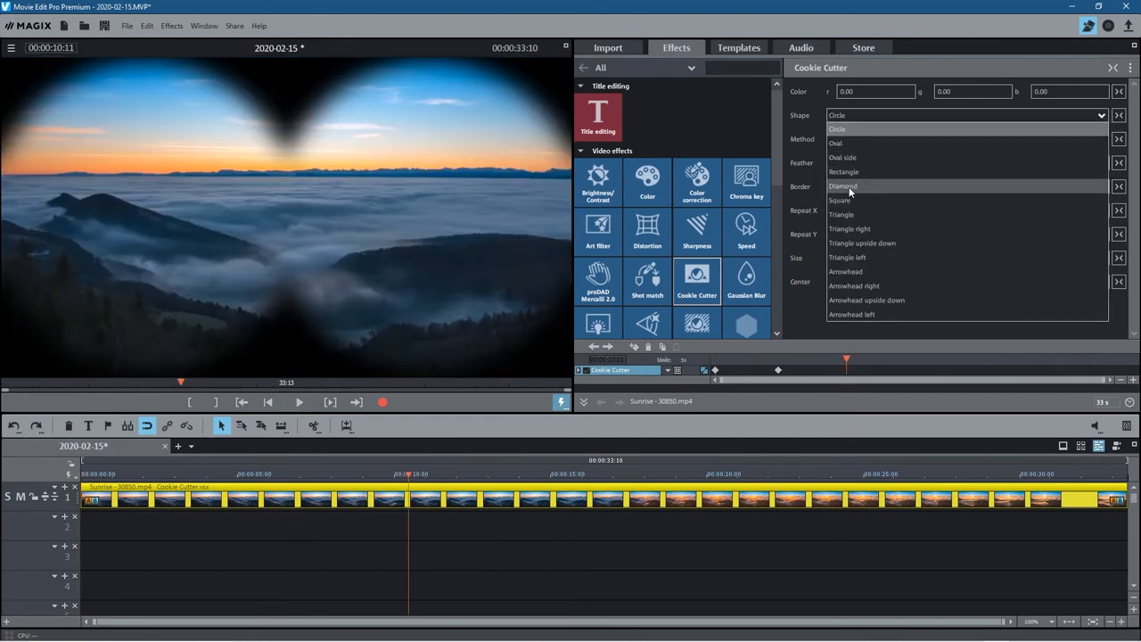
left_click(842, 185)
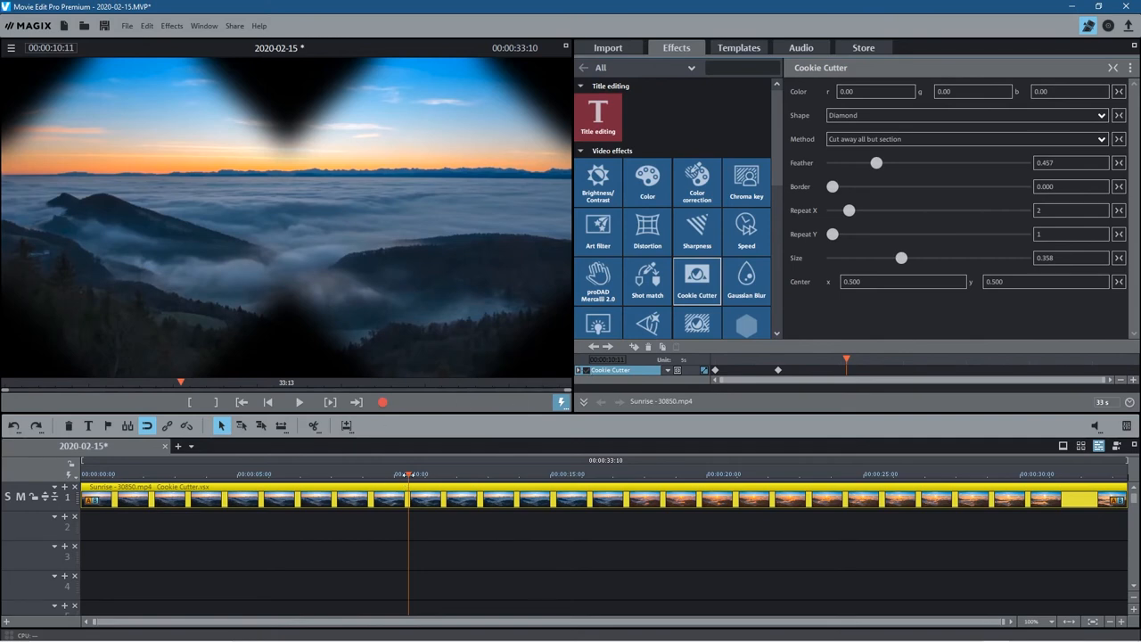
left_click_drag(901, 257, 856, 257)
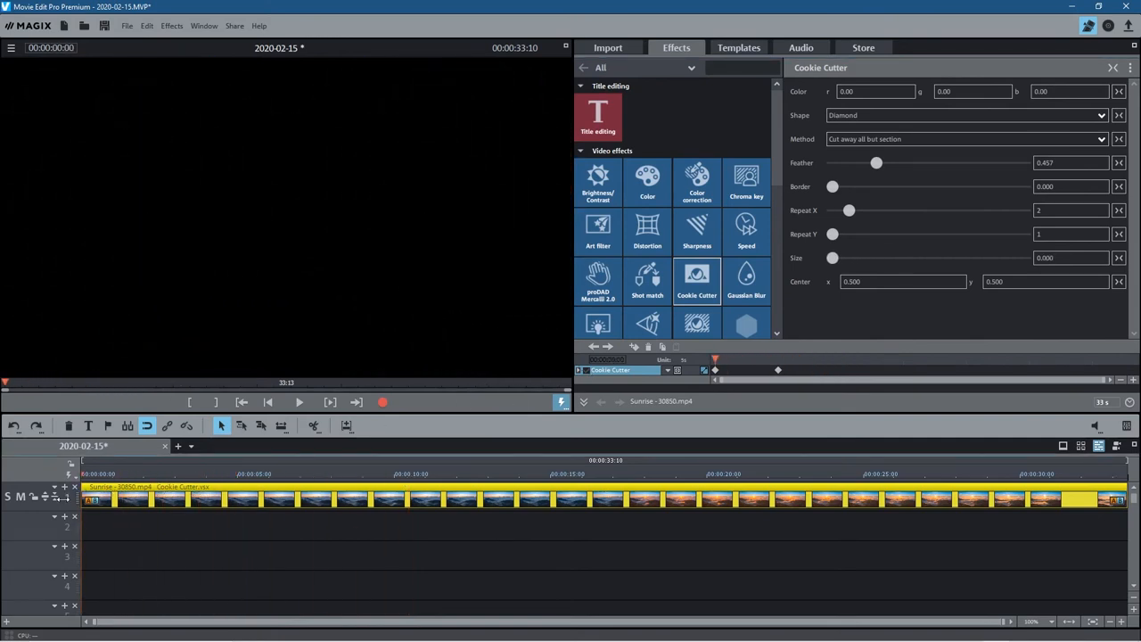
left_click_drag(833, 256, 902, 257)
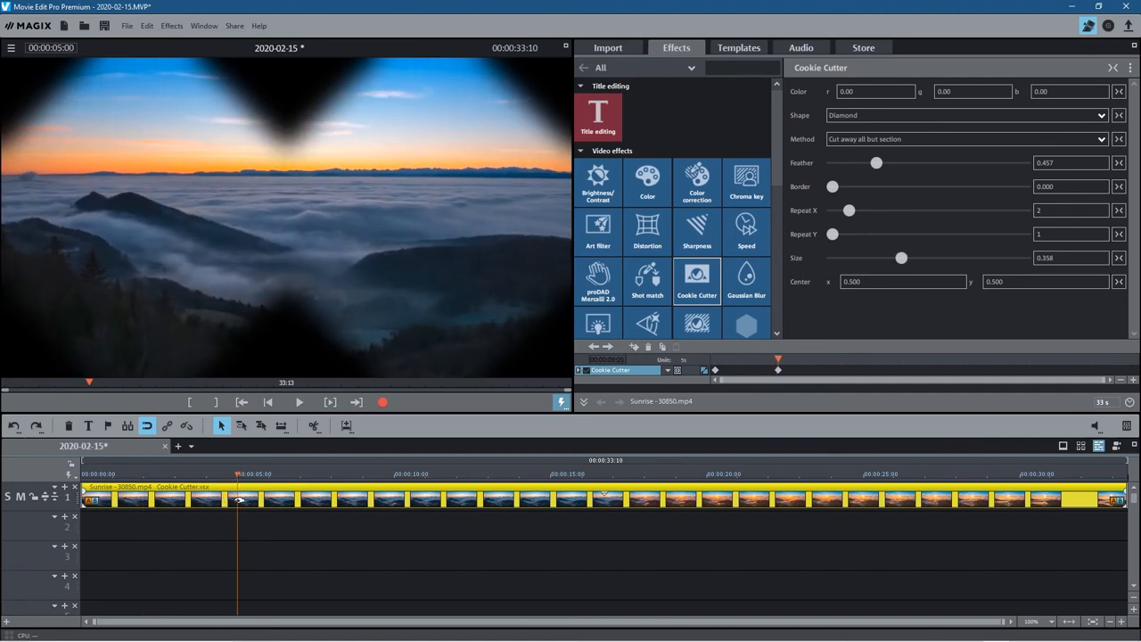
Try Arrowhead, upside-down Arrowhead, Triangle and Oval shapes, then return to Circle
left_click(966, 114)
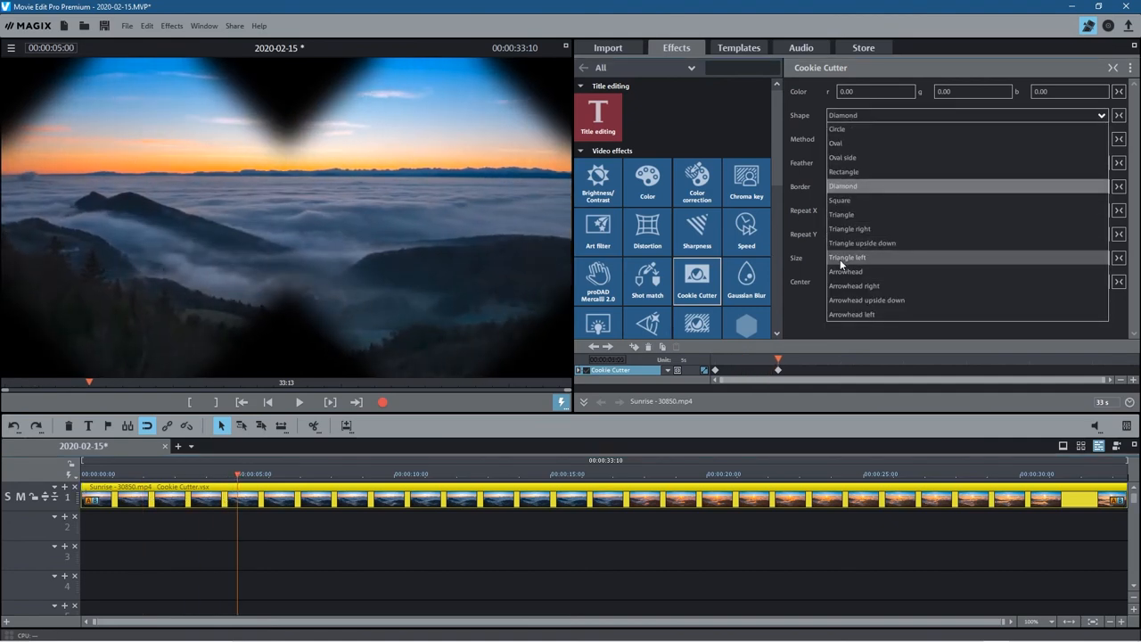
left_click(845, 271)
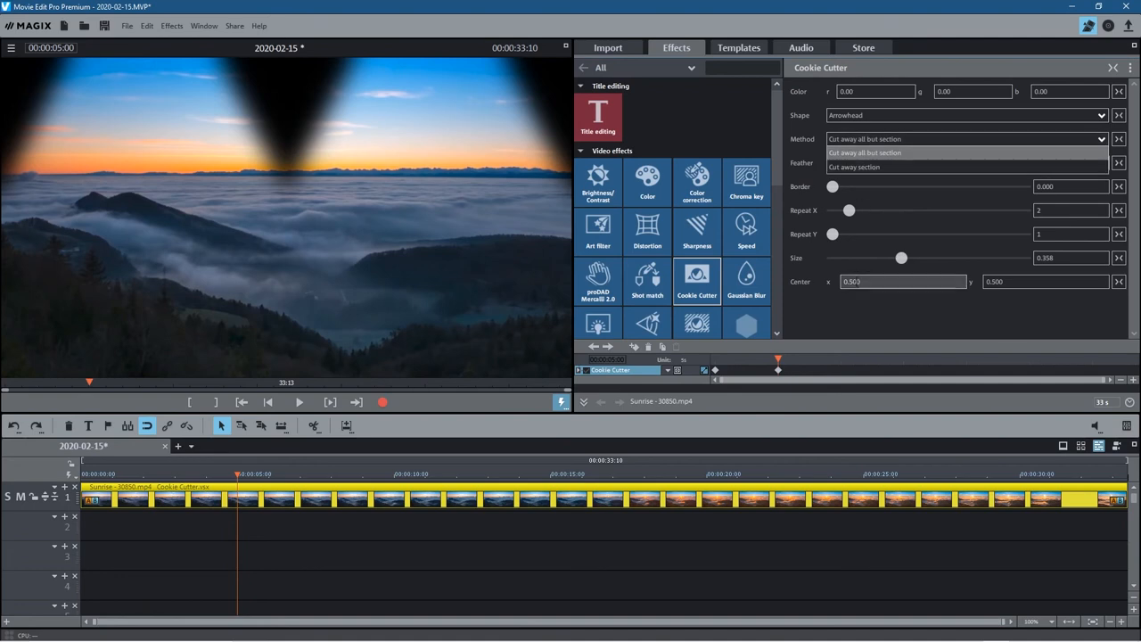
left_click(1102, 114)
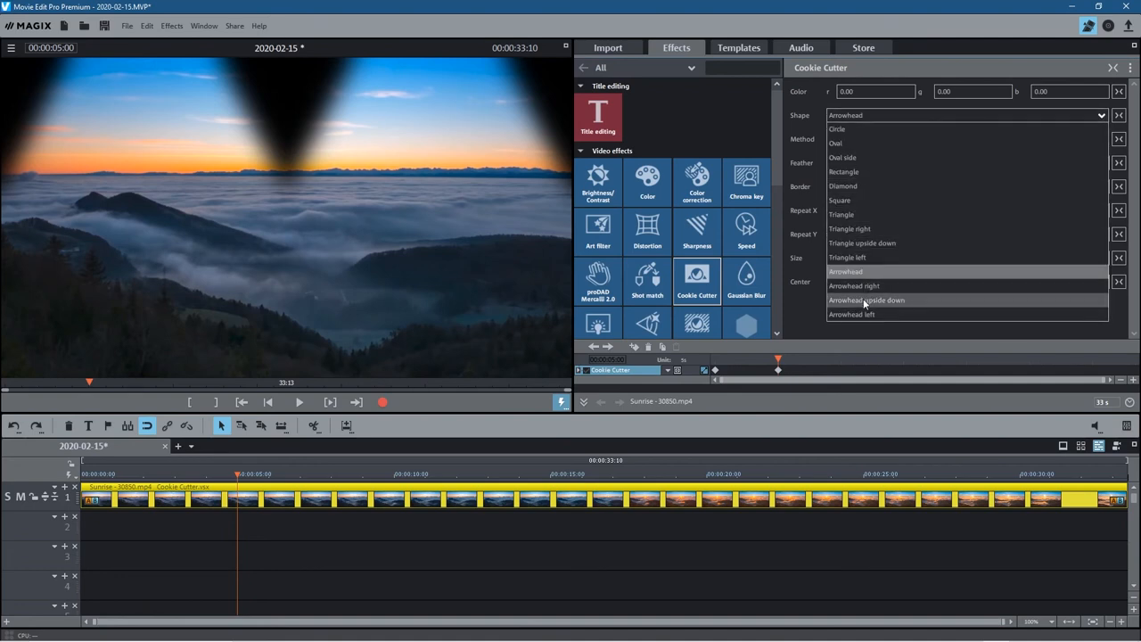
left_click(866, 300)
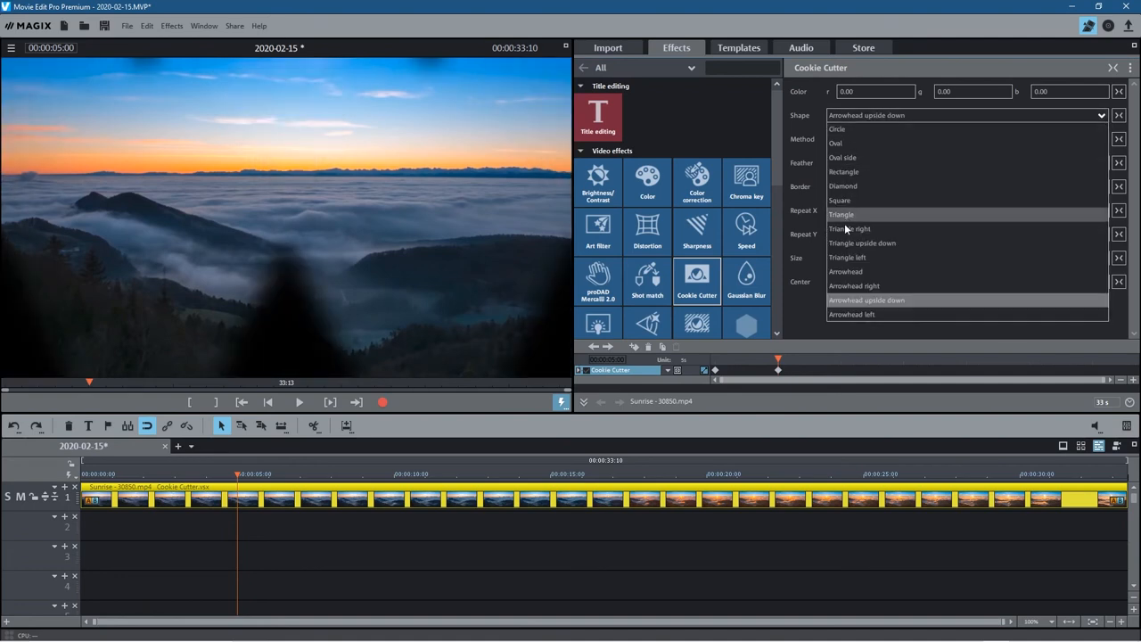
left_click(842, 214)
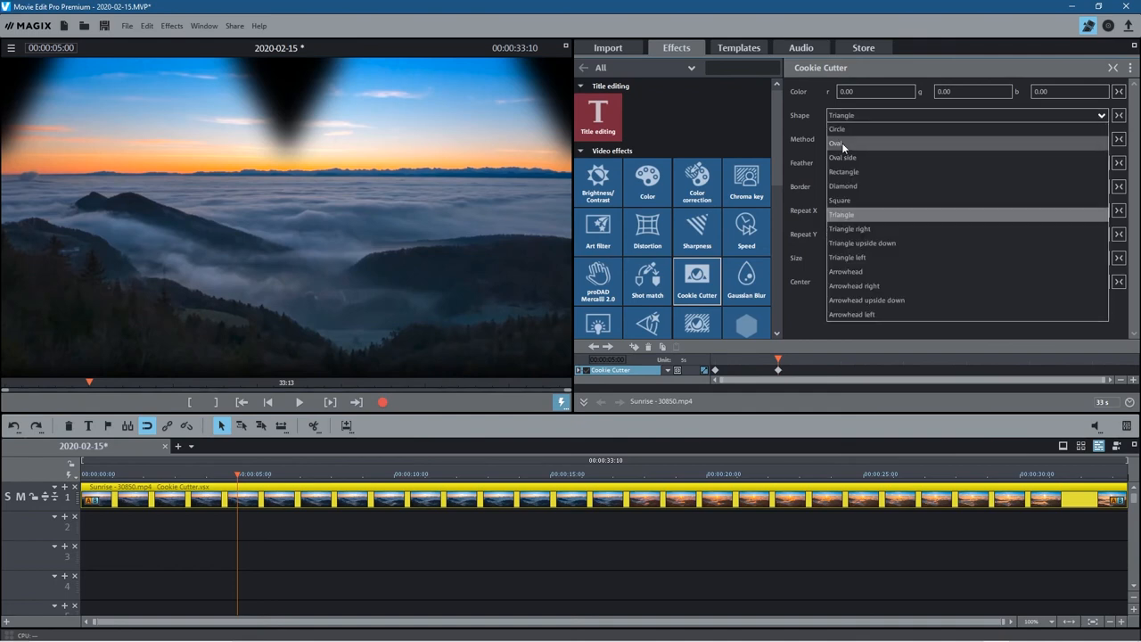
left_click(836, 143)
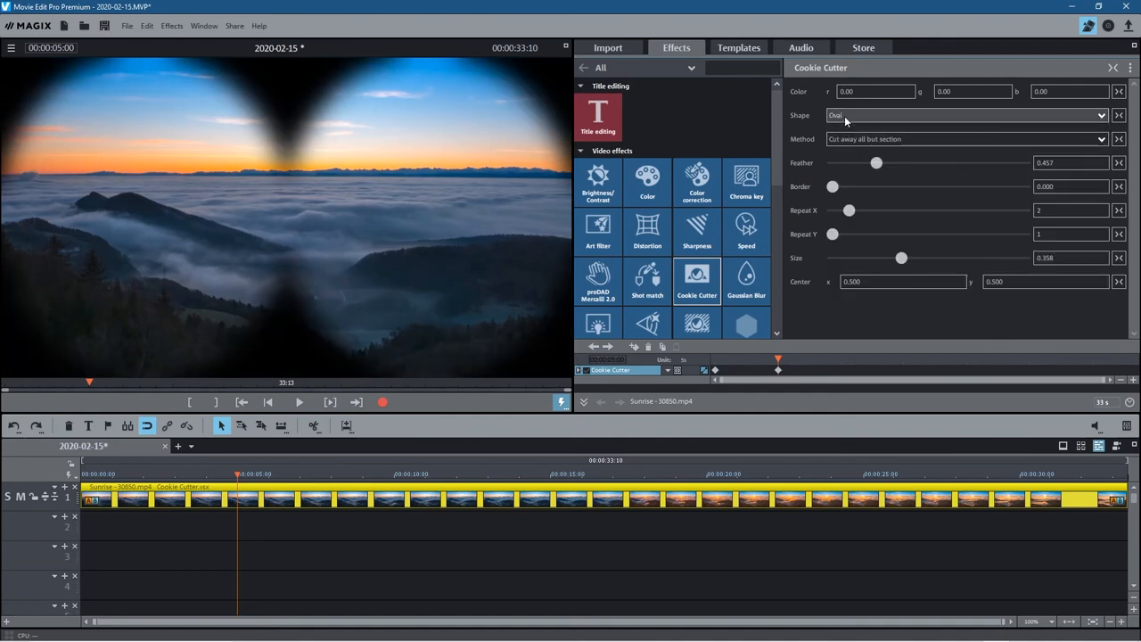
left_click(966, 114)
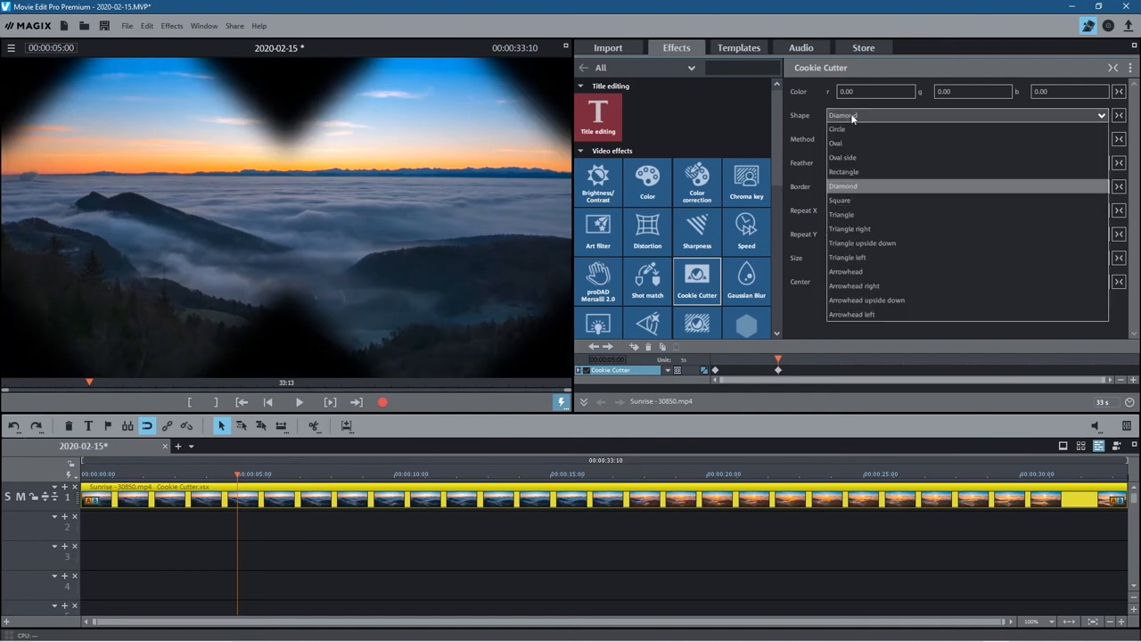
left_click(836, 128)
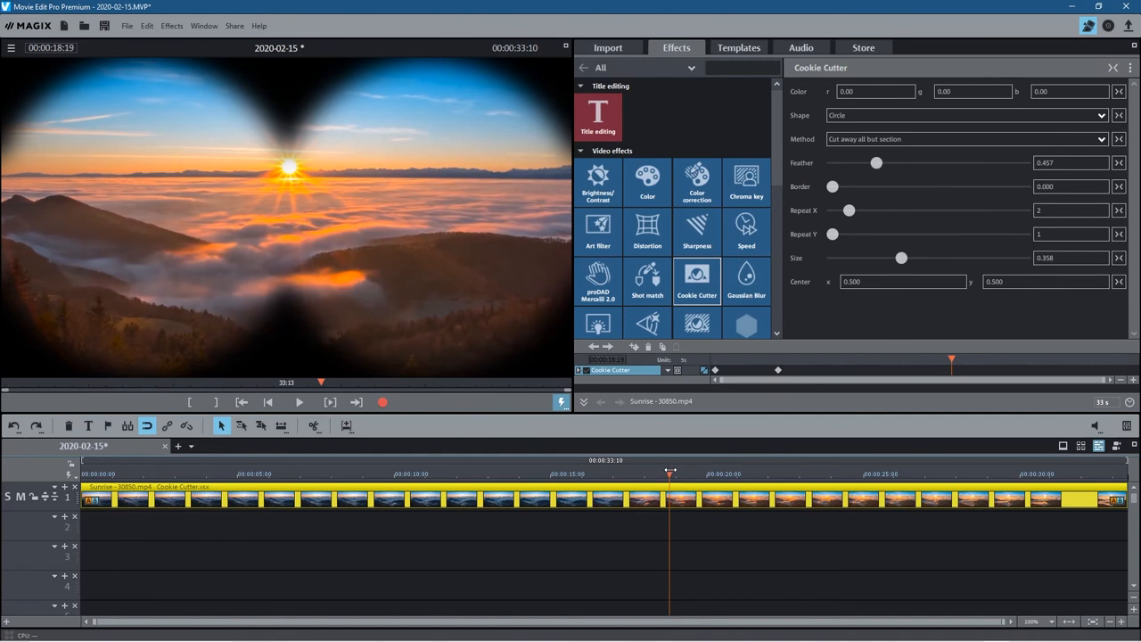
left_click_drag(900, 257, 859, 257)
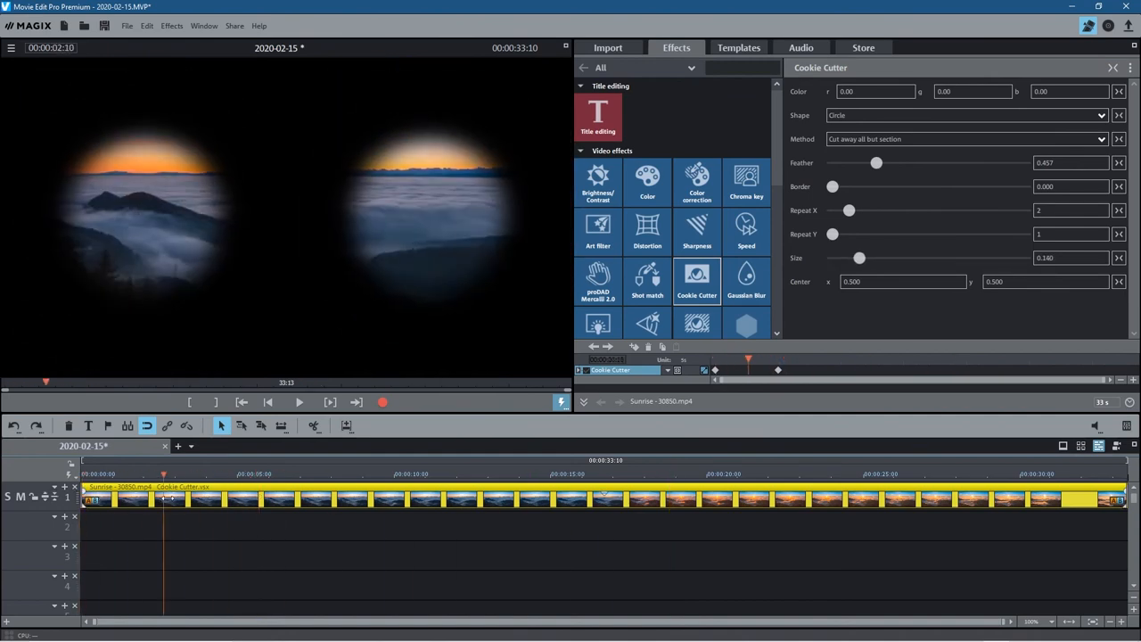
left_click_drag(859, 256, 901, 257)
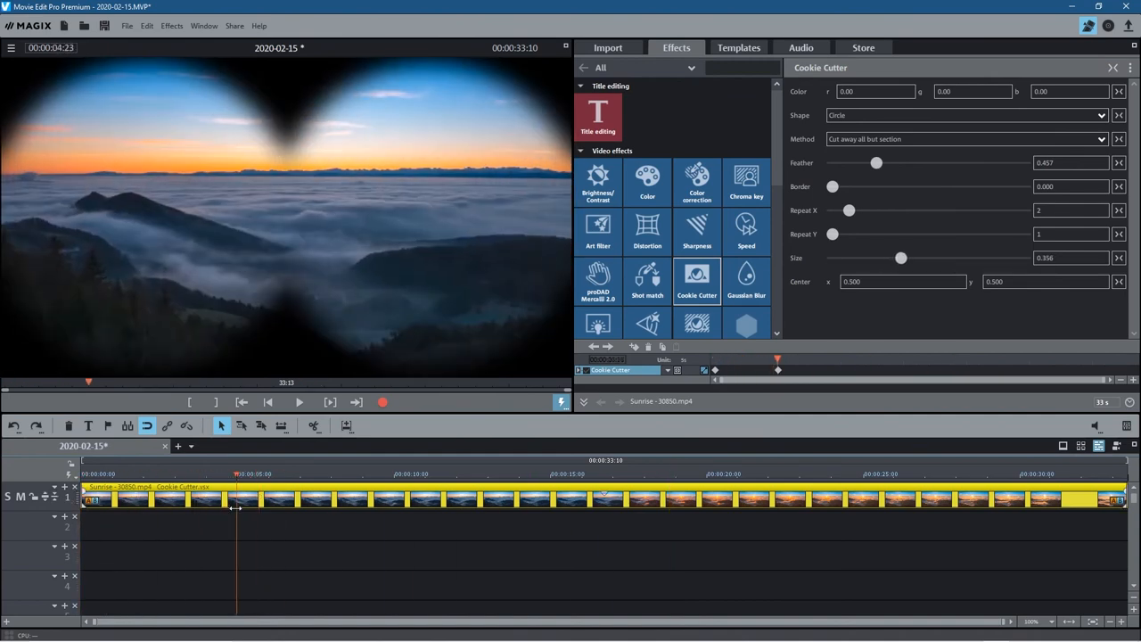